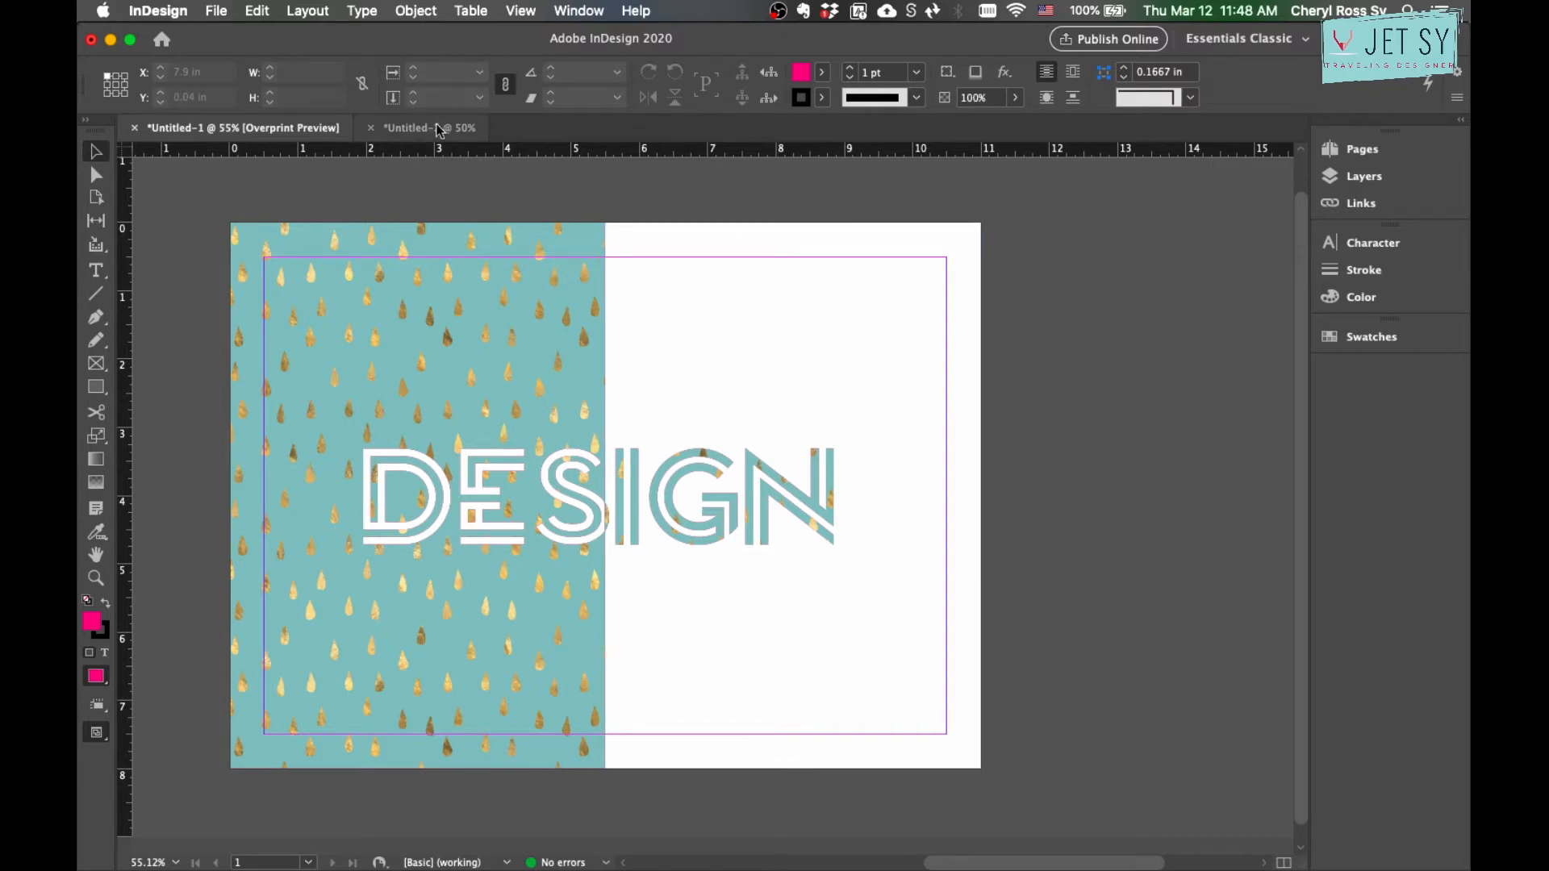
# In the blank Untitled-2 document, draw a rectangle over the page's left half and fill it magenta.
pyautogui.click(424, 128)
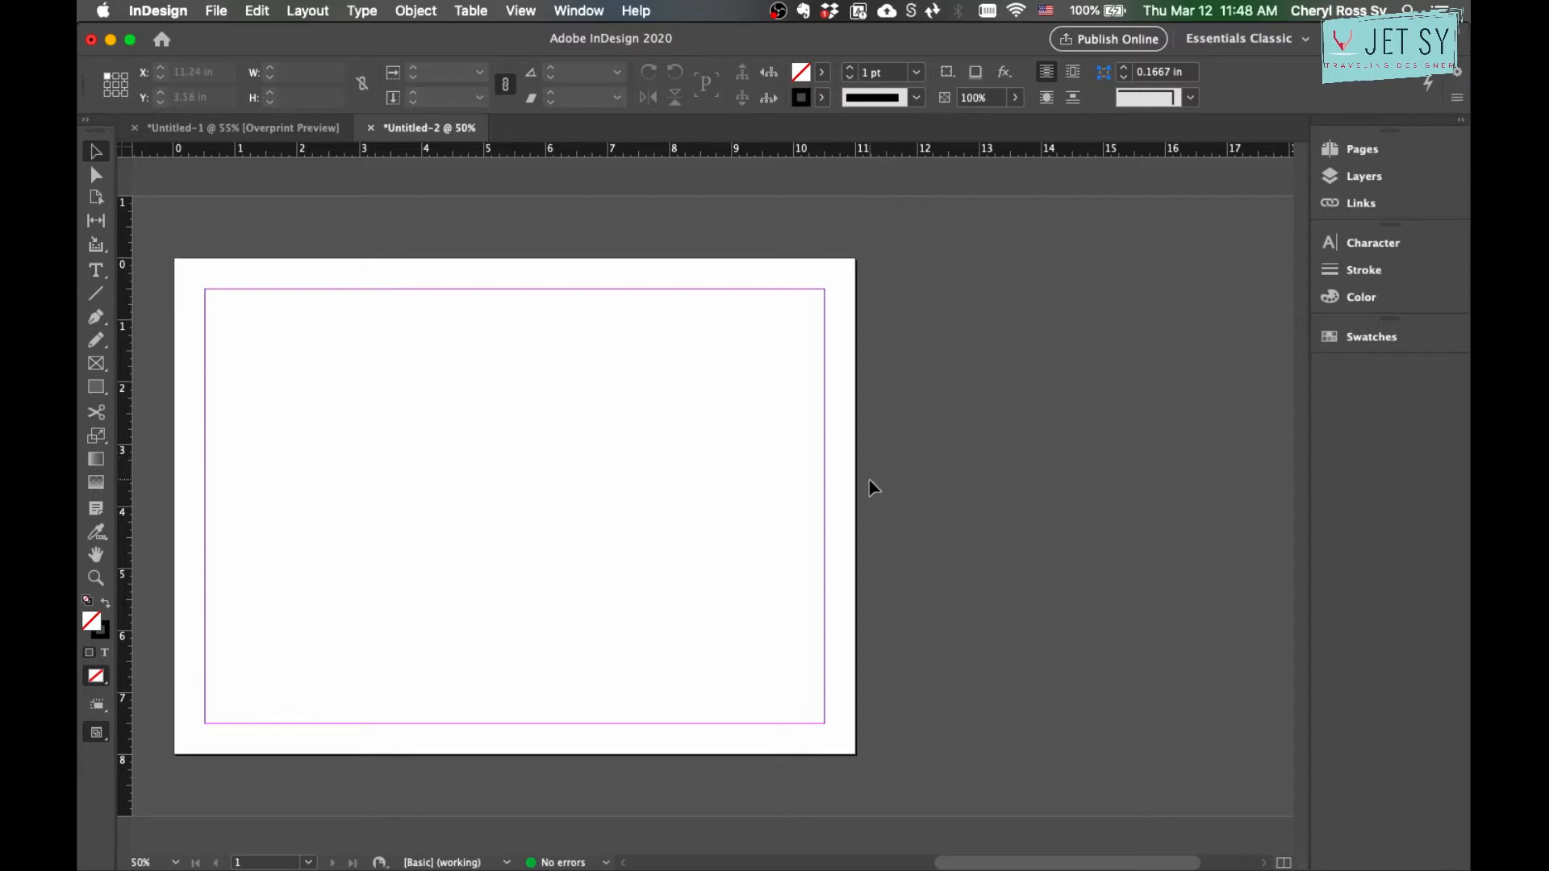
pyautogui.moveTo(222, 387)
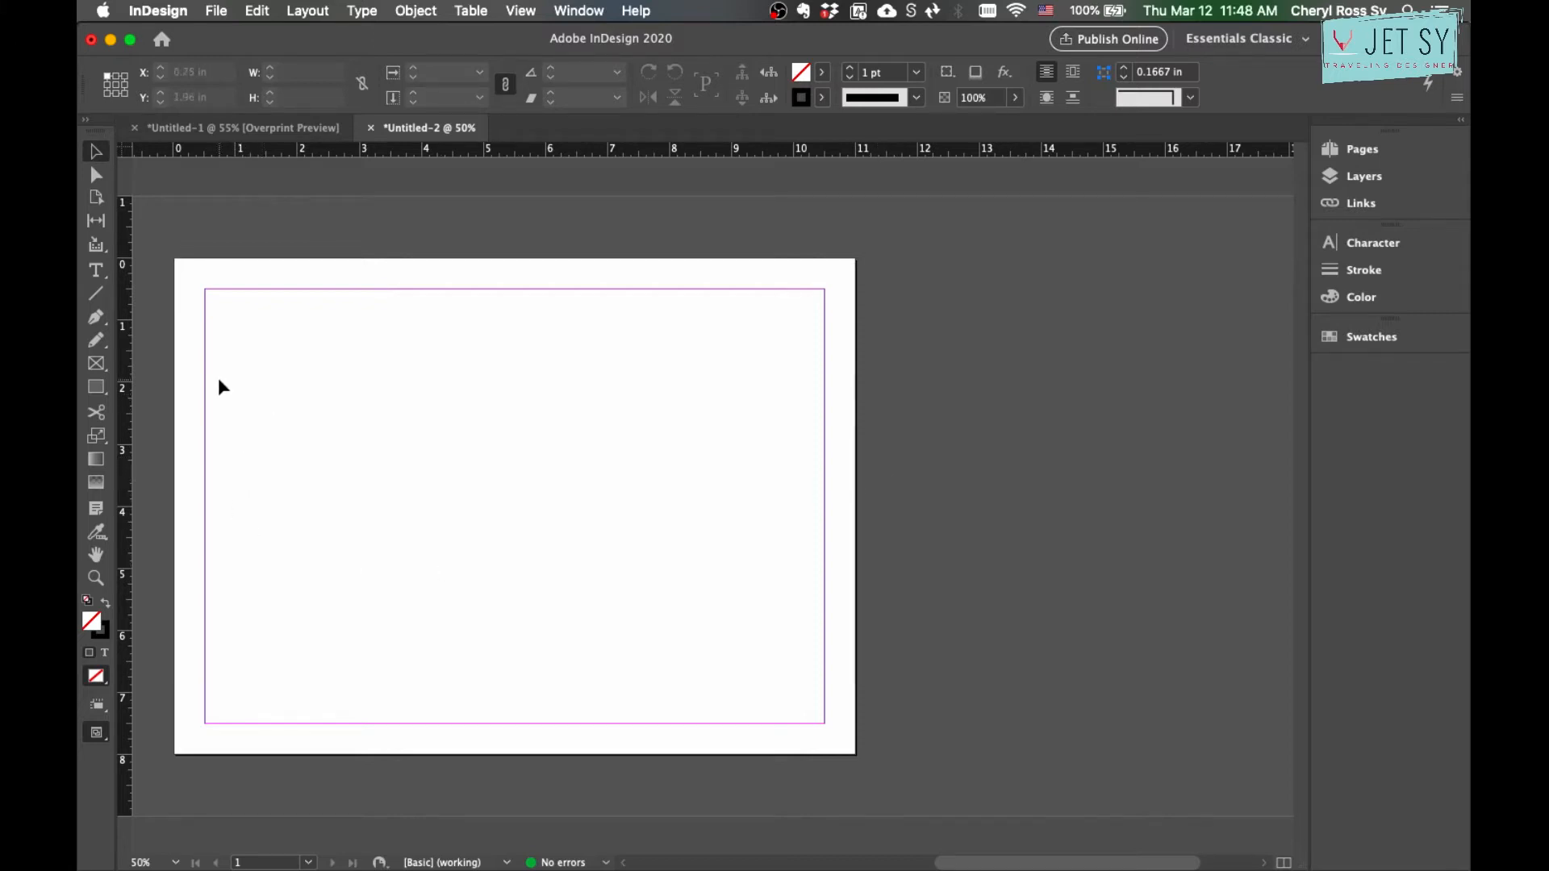
pyautogui.moveTo(95, 388)
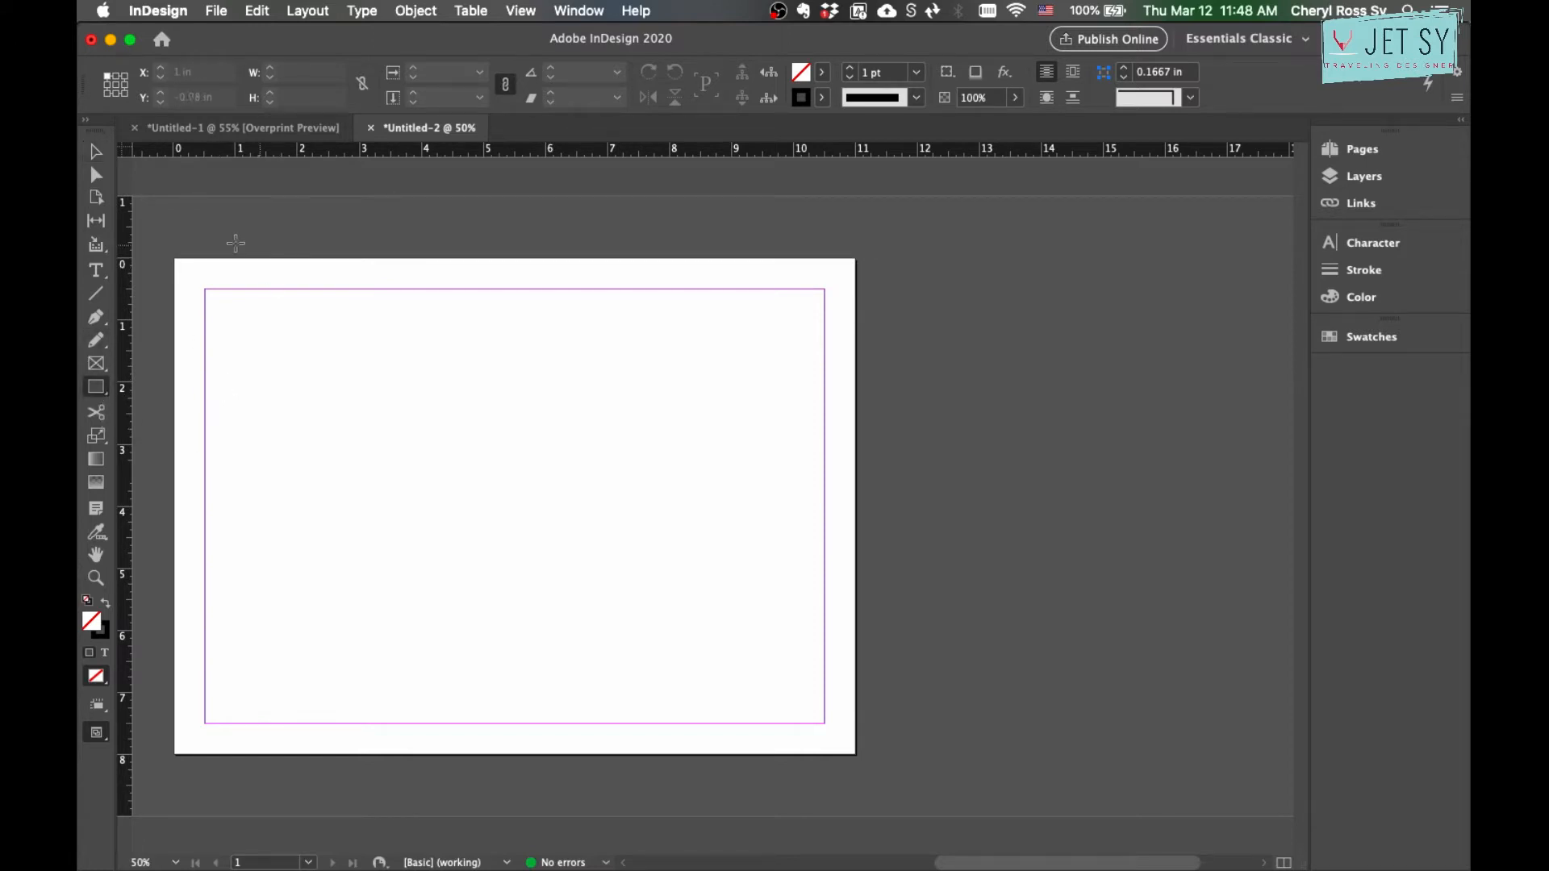
pyautogui.moveTo(233, 242); pyautogui.dragTo(494, 565)
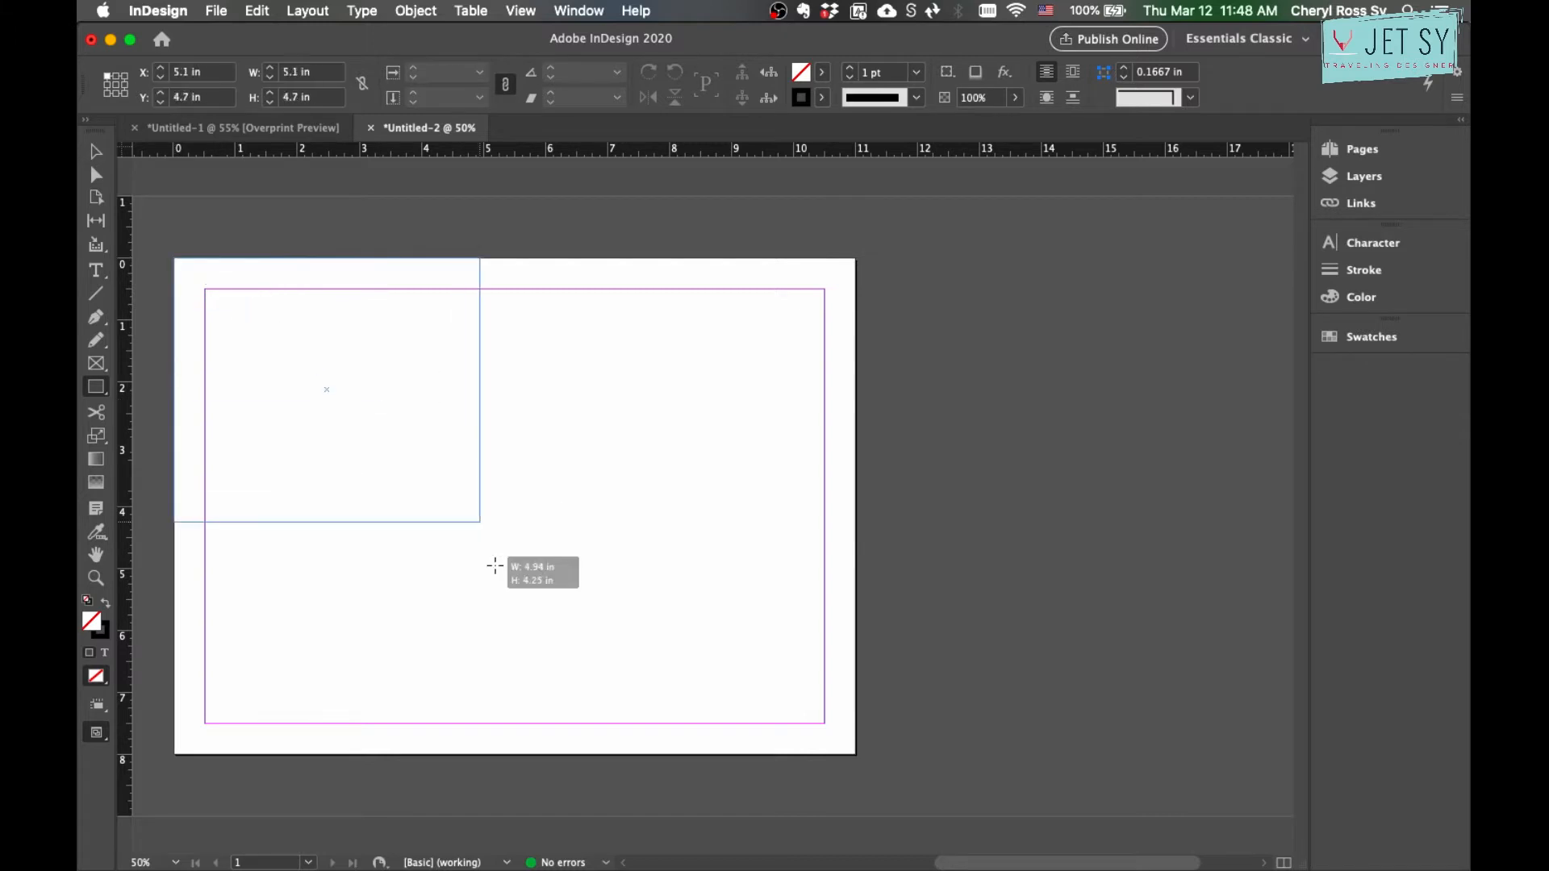
pyautogui.moveTo(484, 521); pyautogui.dragTo(508, 755)
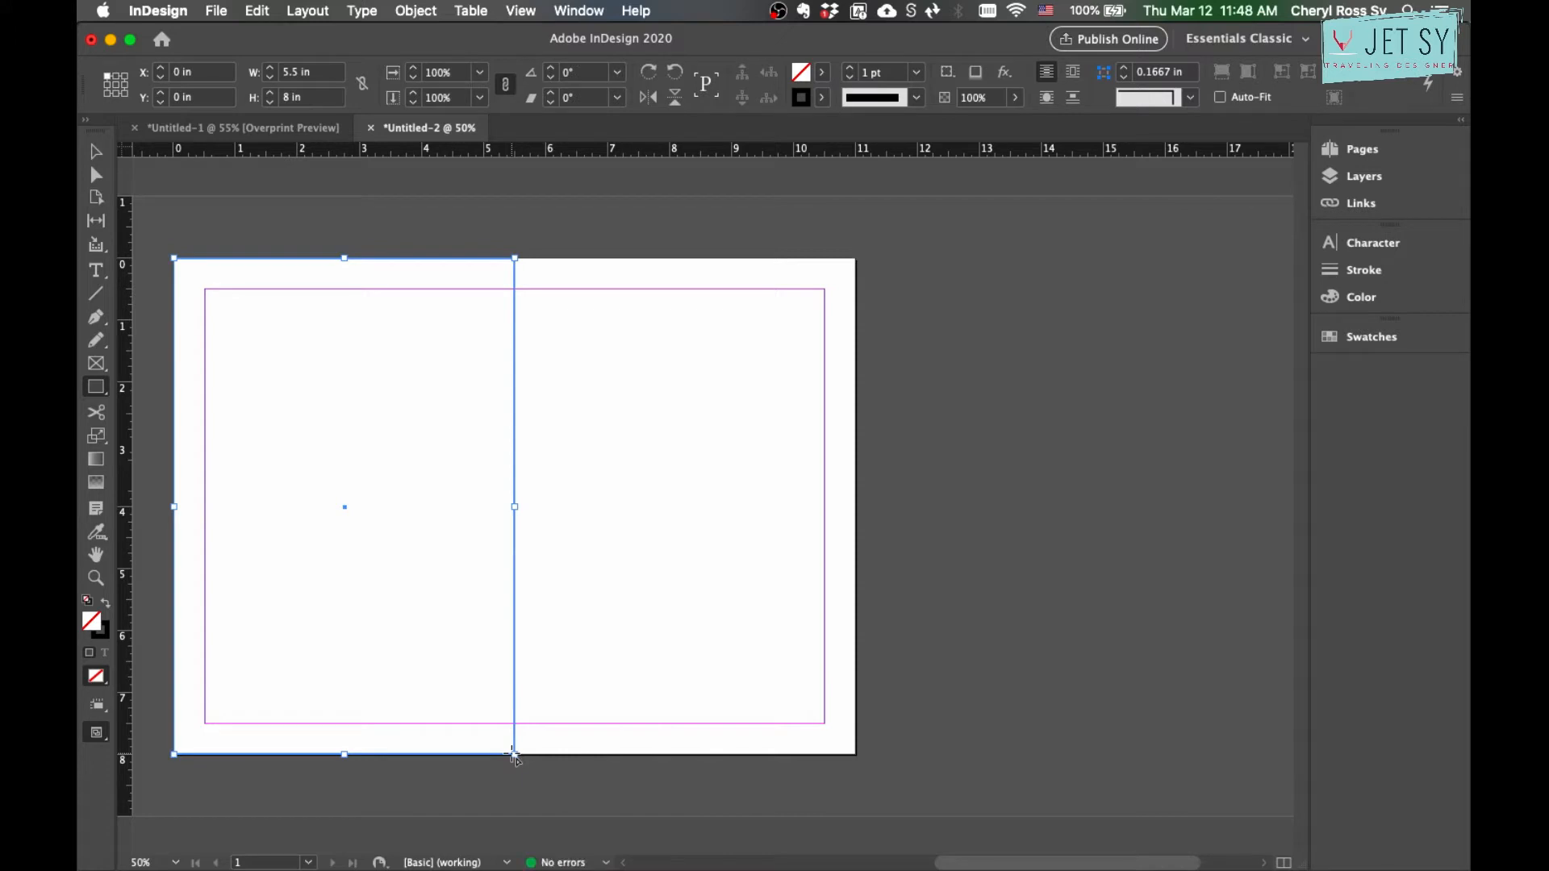
pyautogui.moveTo(894, 534)
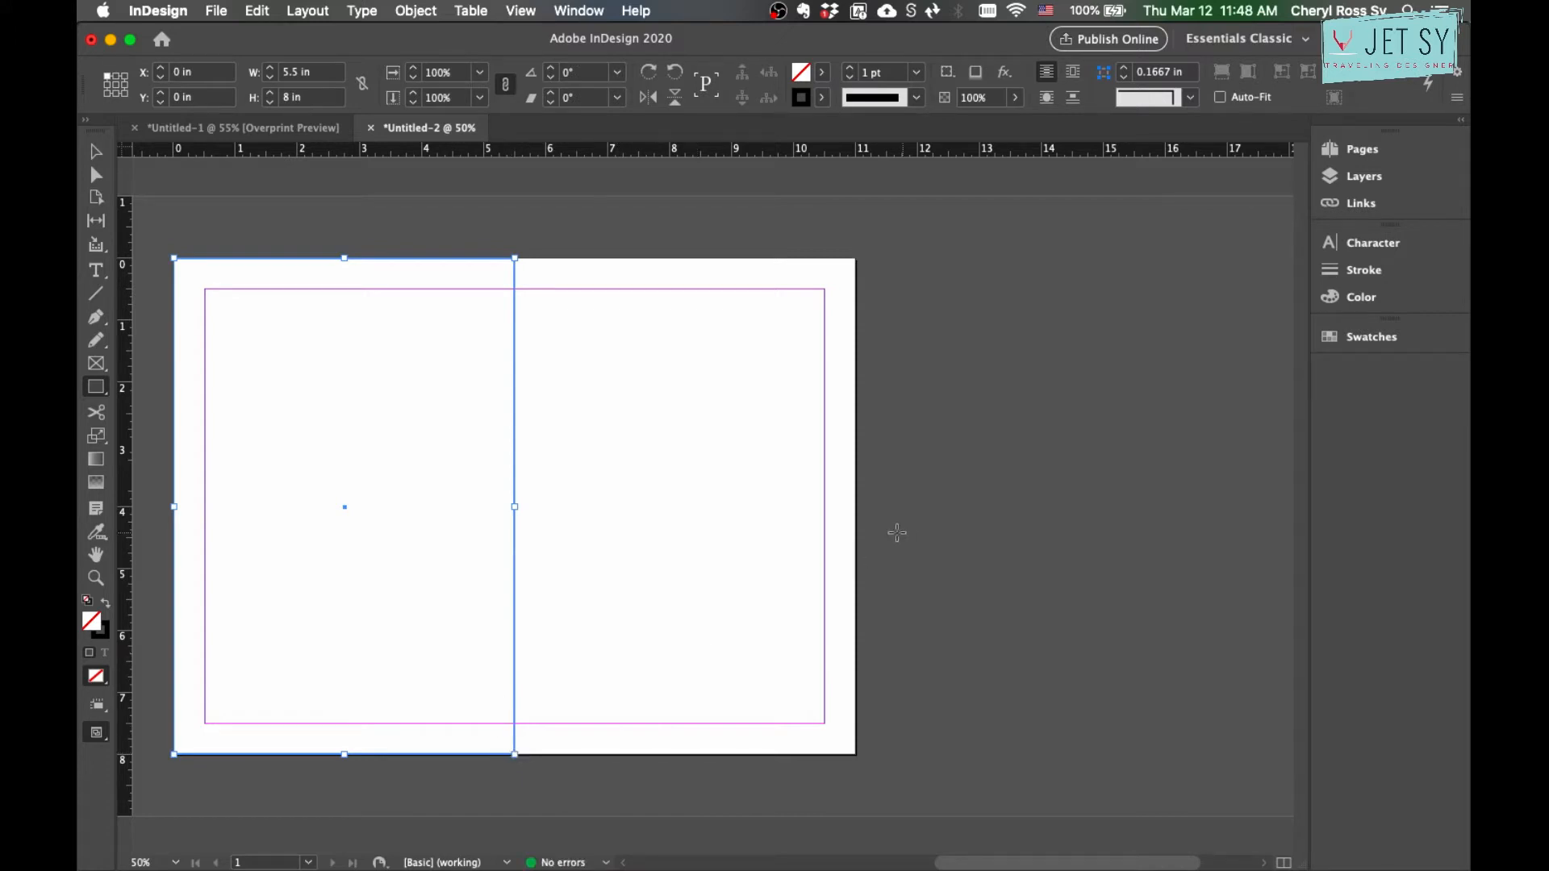
pyautogui.click(821, 73)
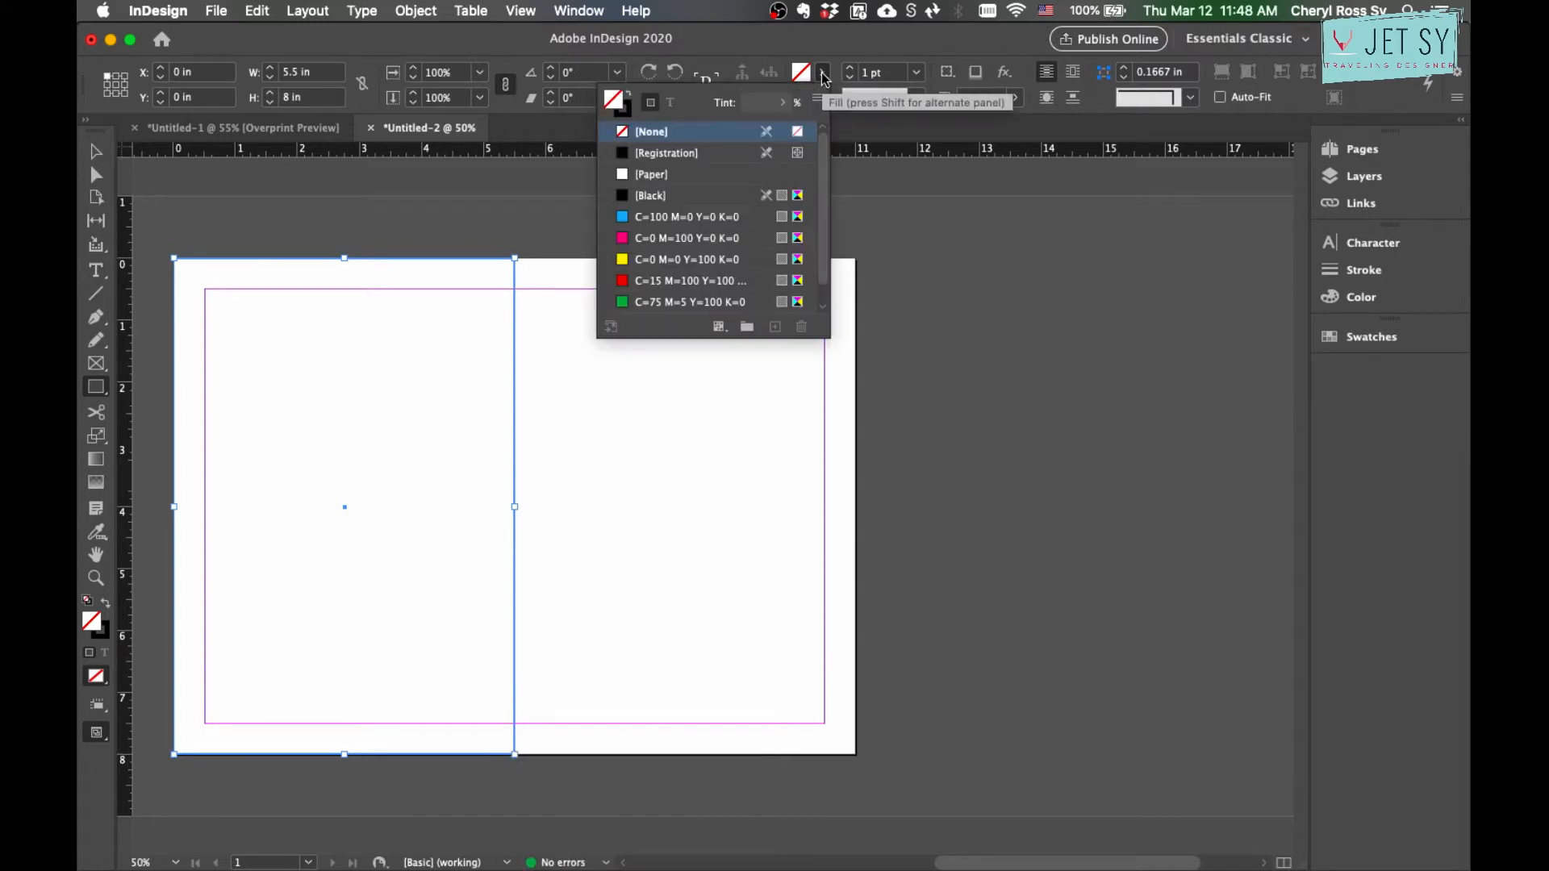
pyautogui.click(684, 237)
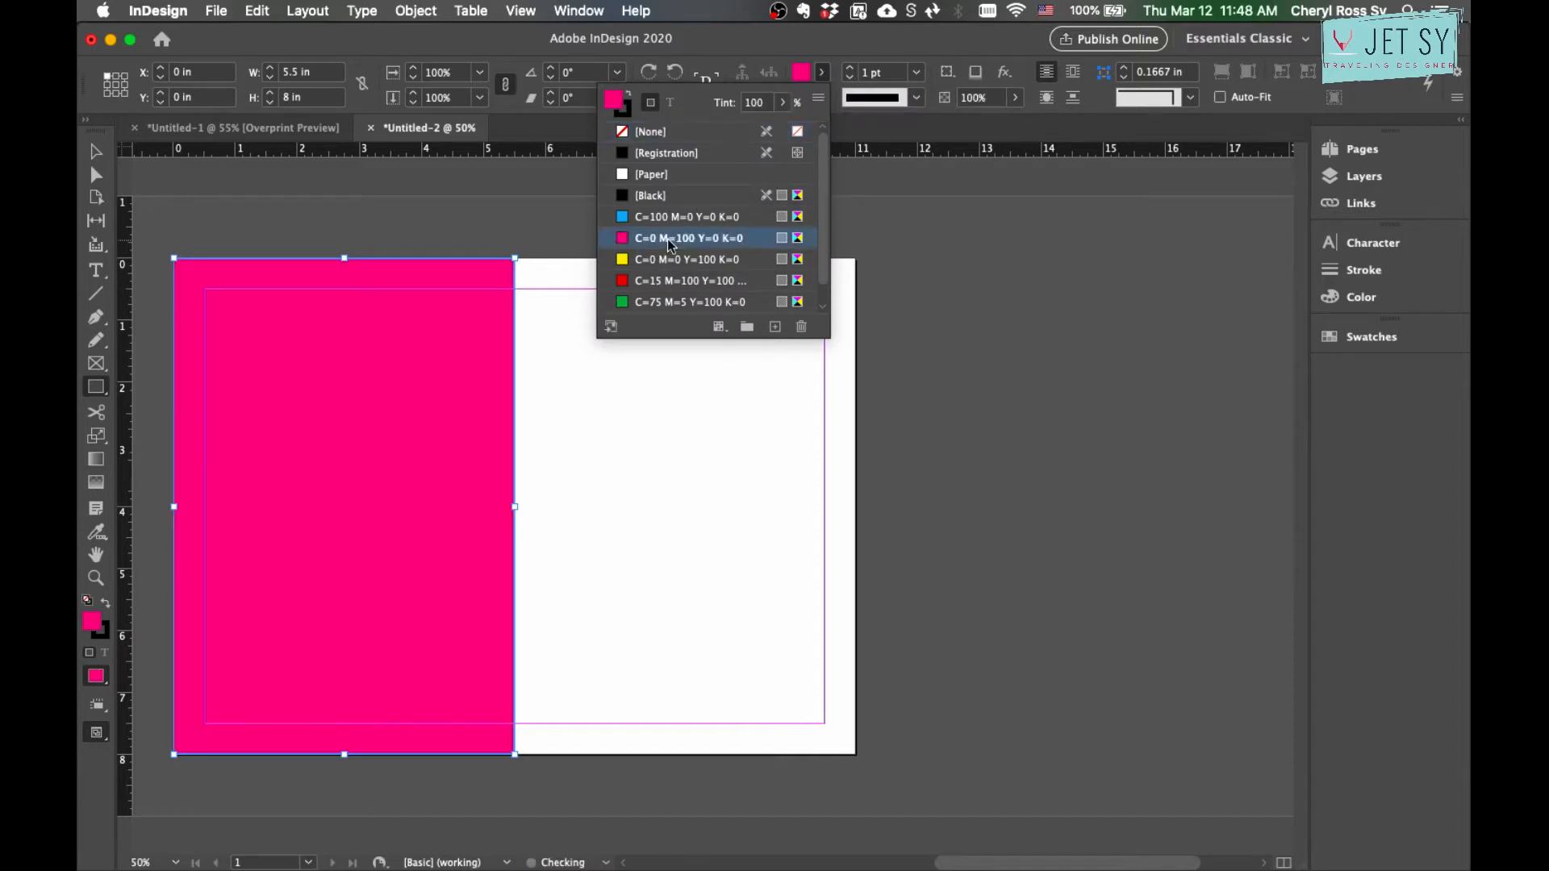
pyautogui.moveTo(689, 237)
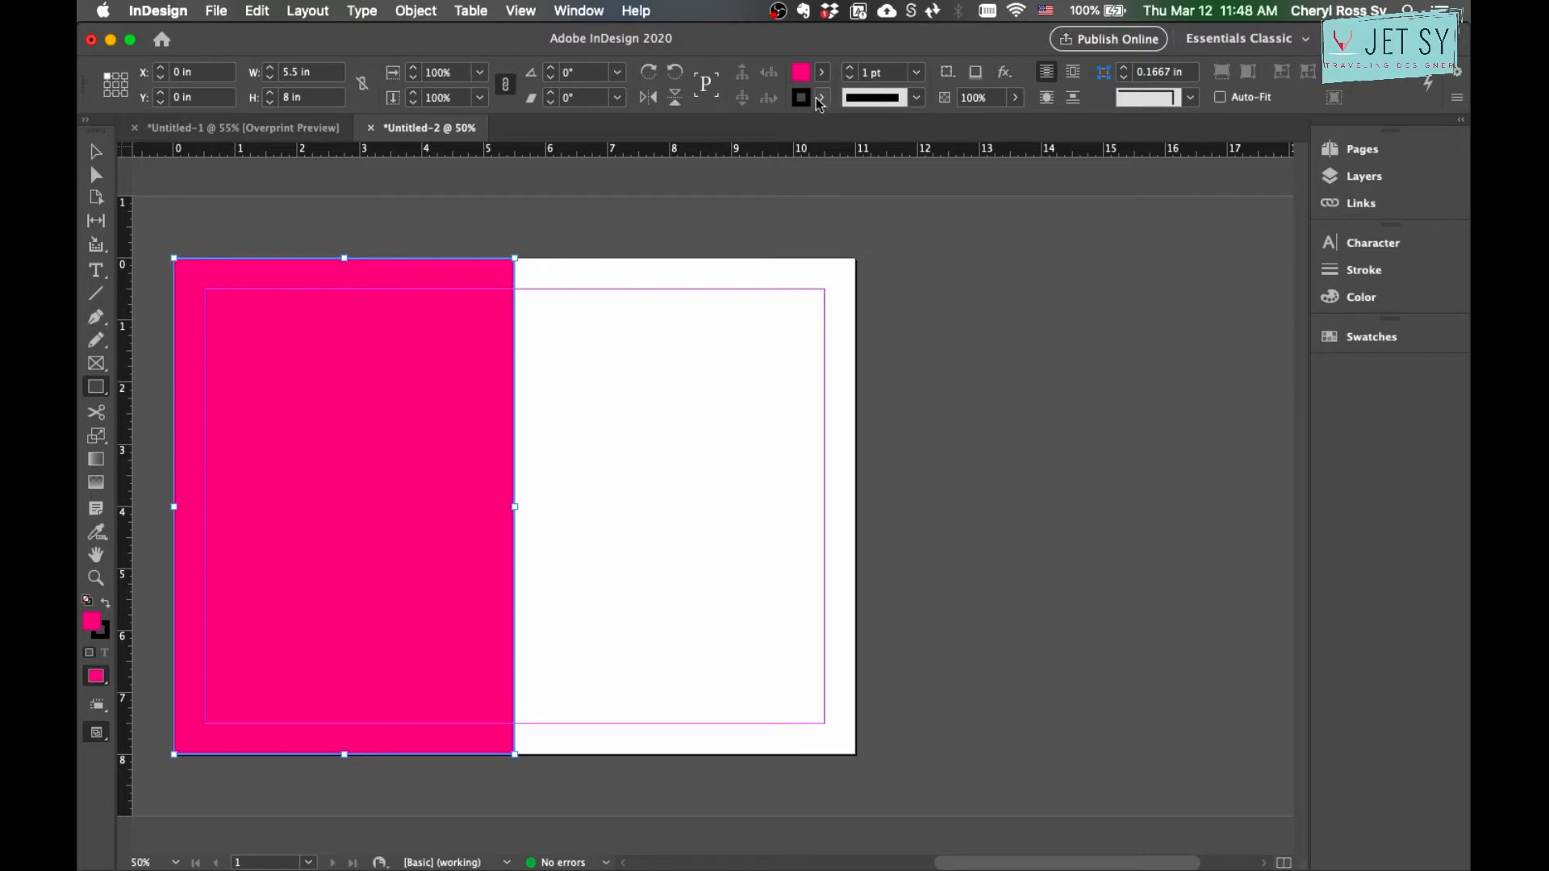
# Remove the rectangle's stroke and place a [Paper]-filled copy over the right half.
pyautogui.click(818, 97)
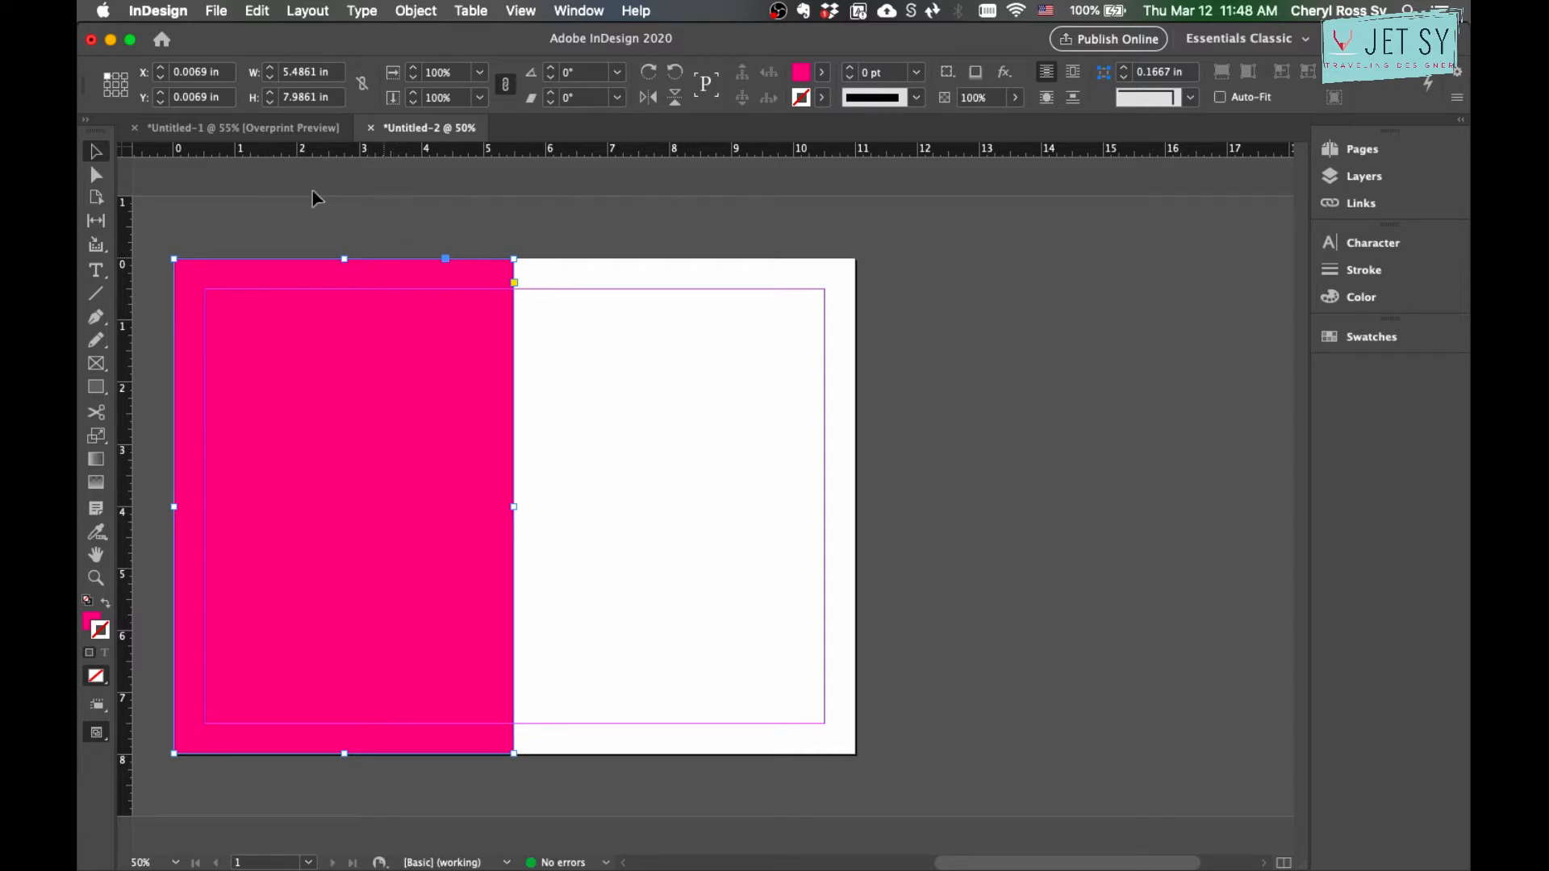
pyautogui.click(256, 11)
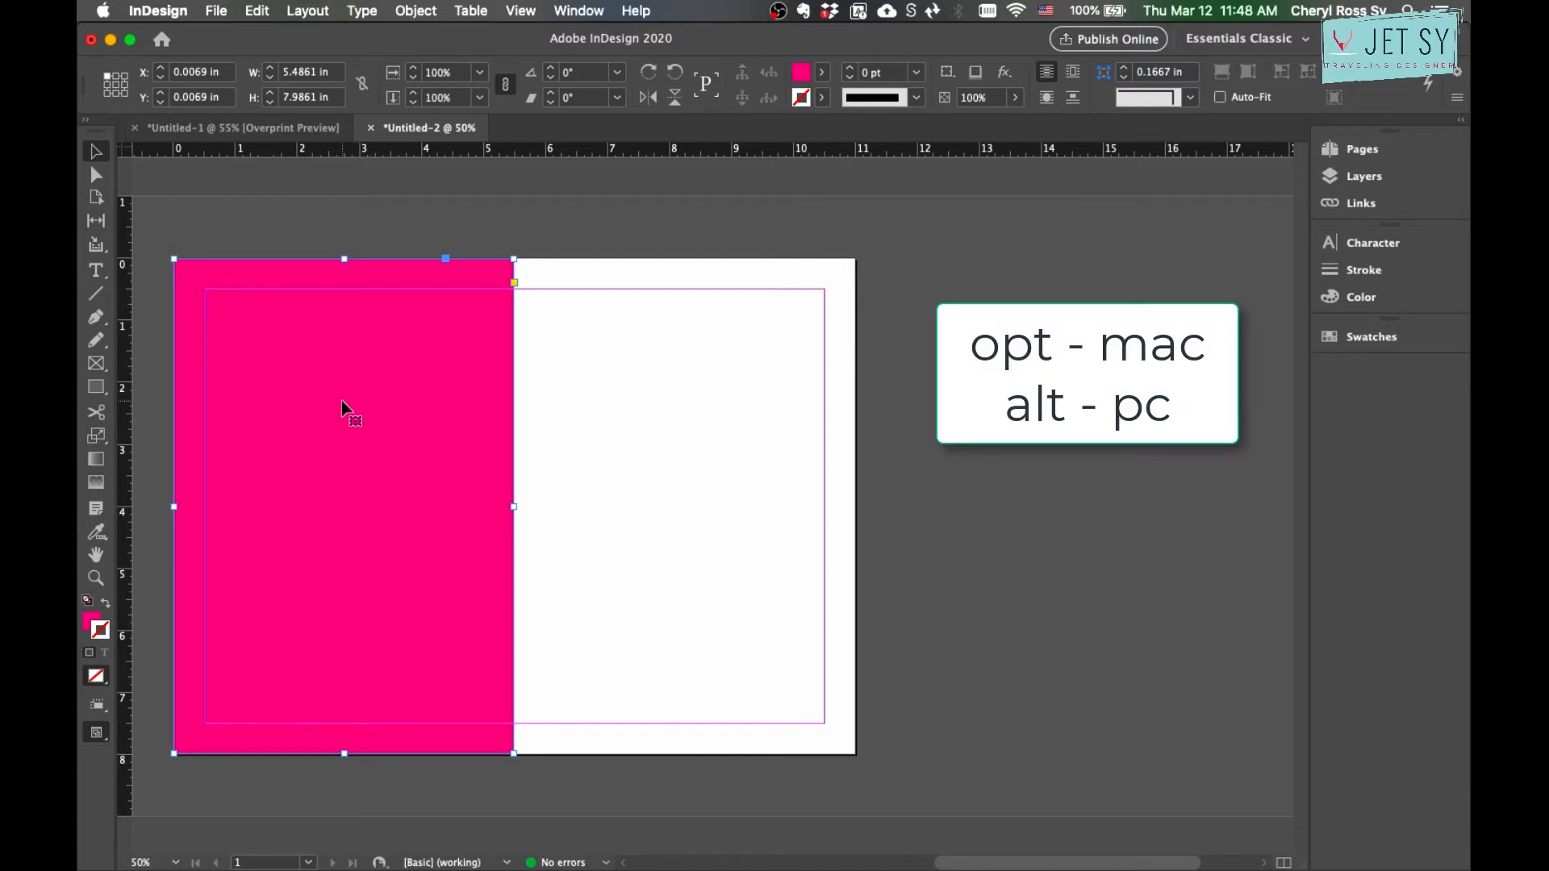
pyautogui.moveTo(354, 494)
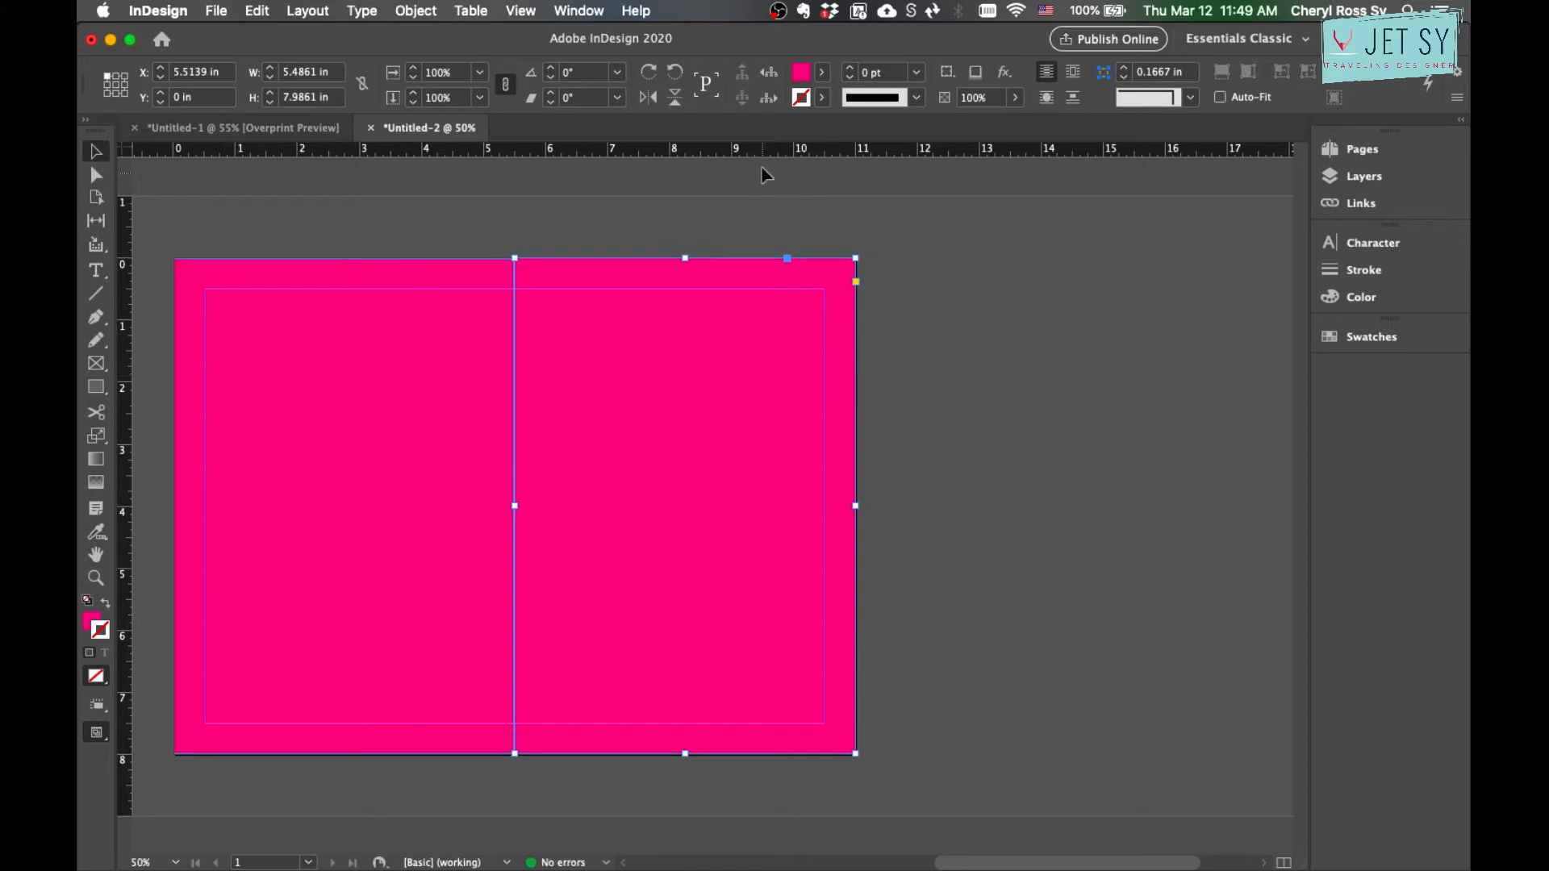
pyautogui.click(800, 71)
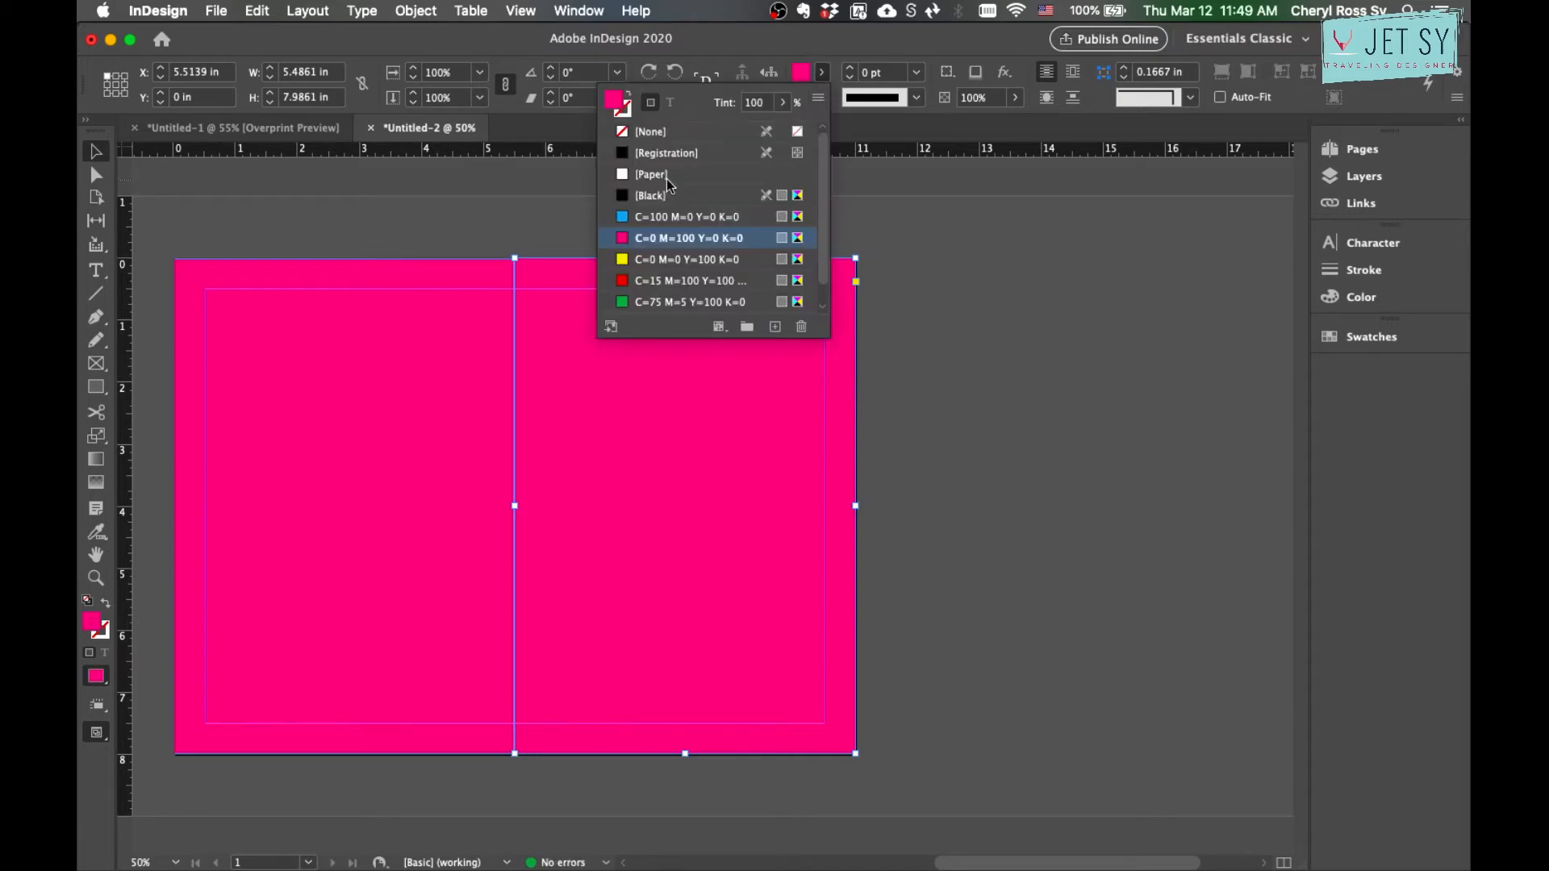
pyautogui.click(652, 174)
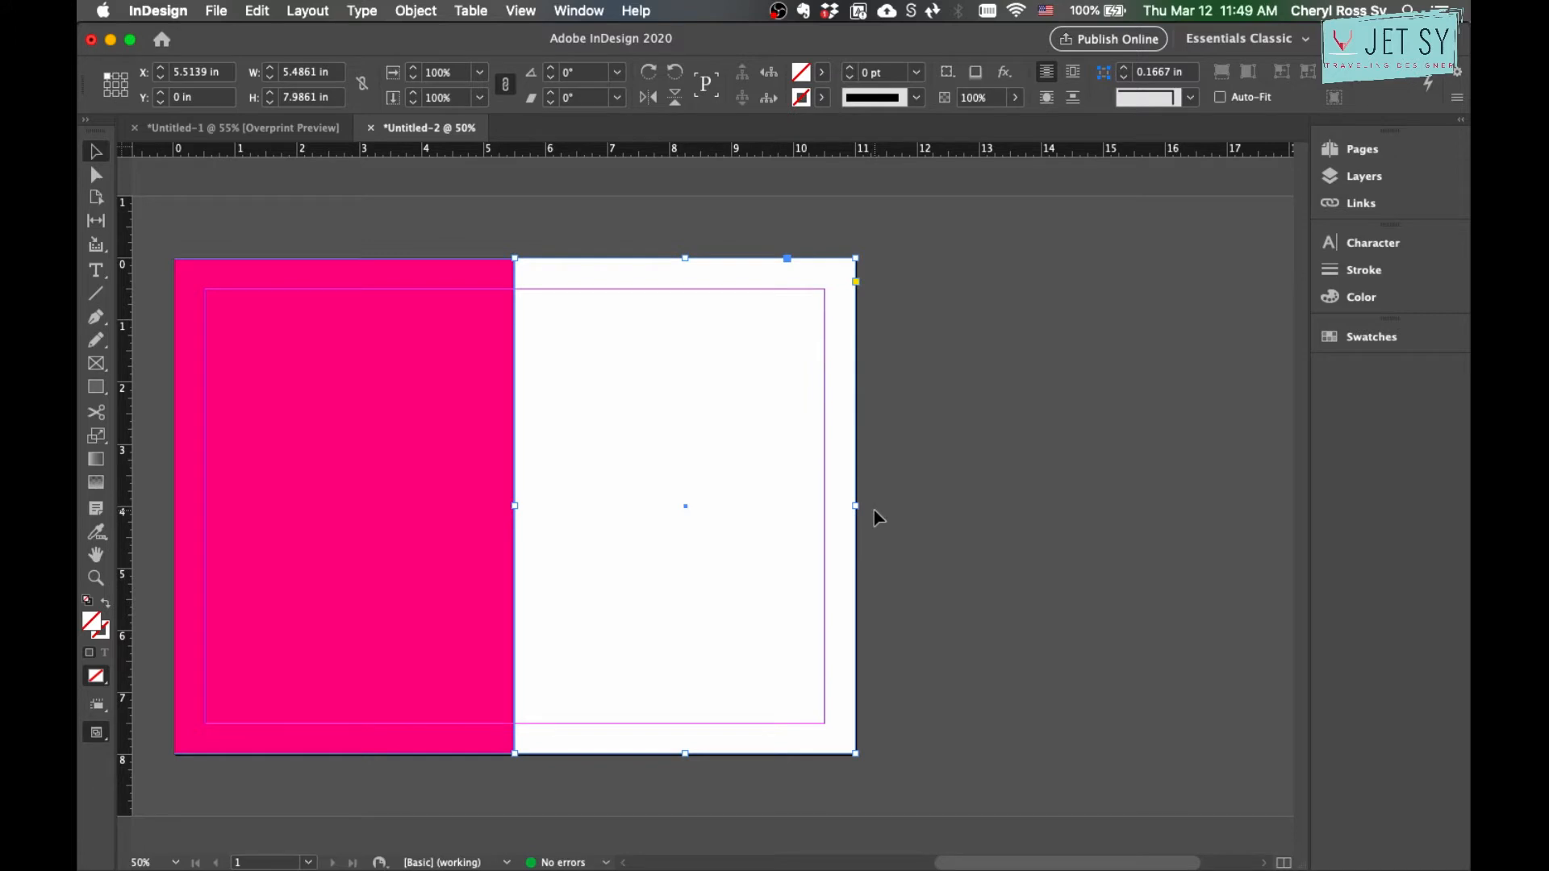
pyautogui.moveTo(81, 278)
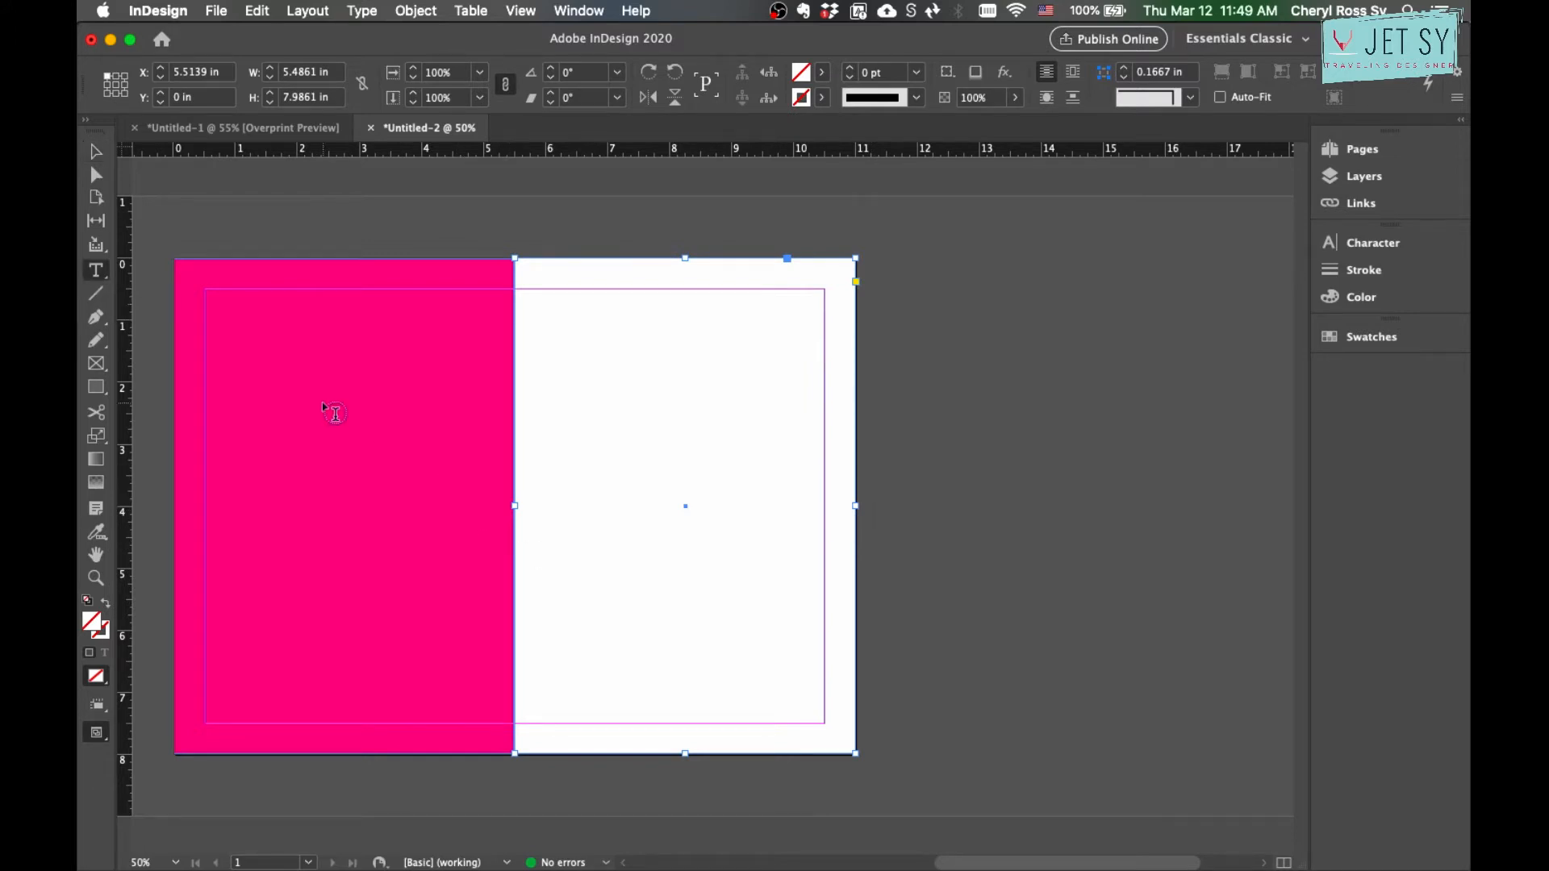
# Create a DESIGN text frame in the outlined display font spanning both halves, fitted to its content.
pyautogui.moveTo(327, 407); pyautogui.dragTo(710, 620)
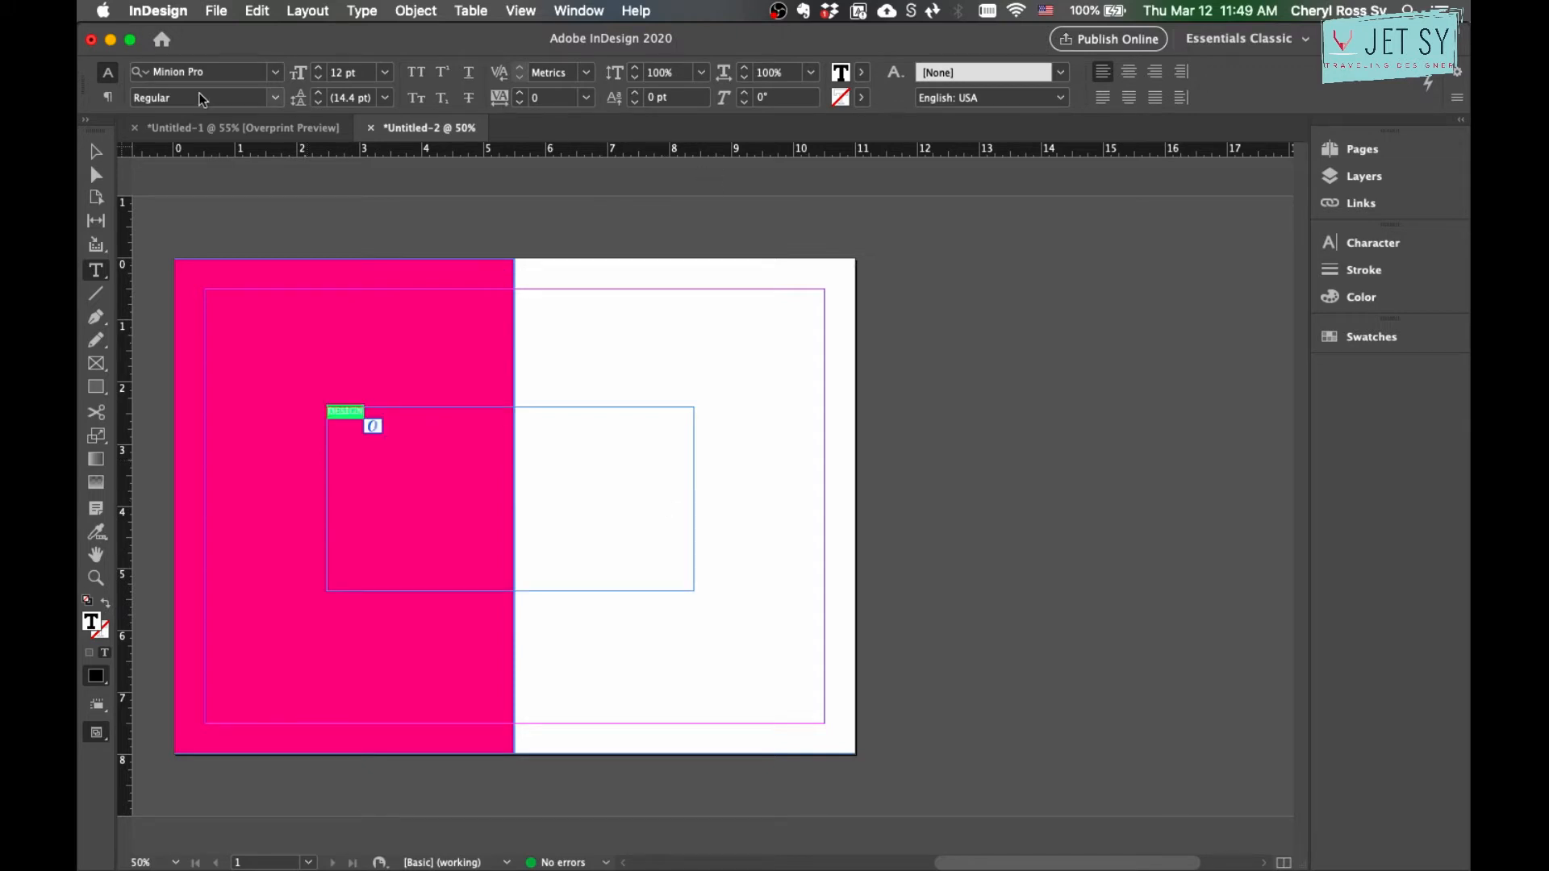
pyautogui.write('KA')
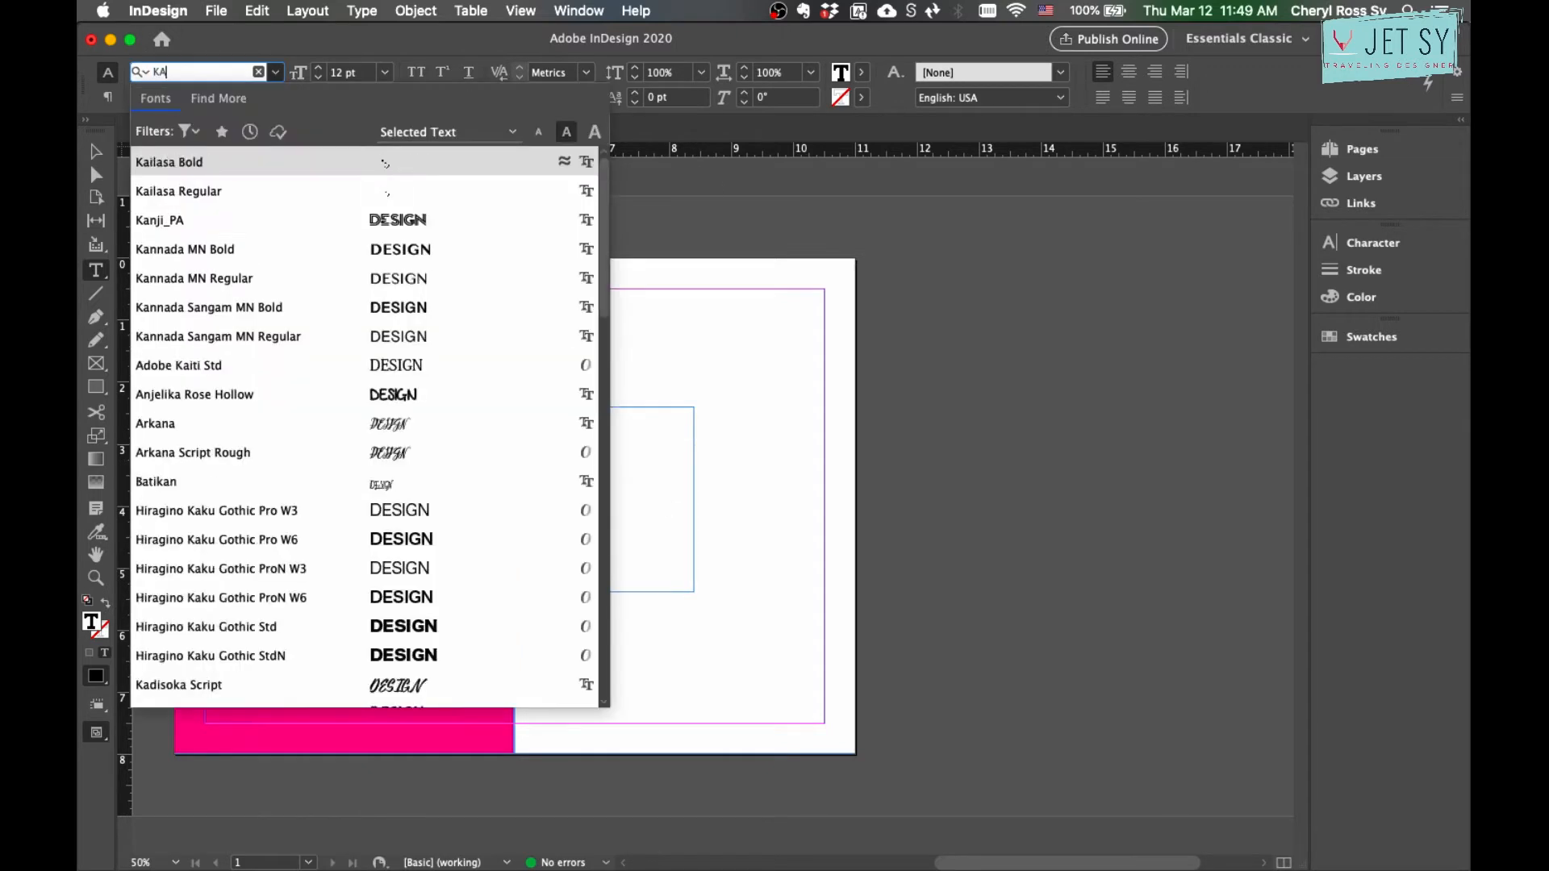
pyautogui.click(160, 219)
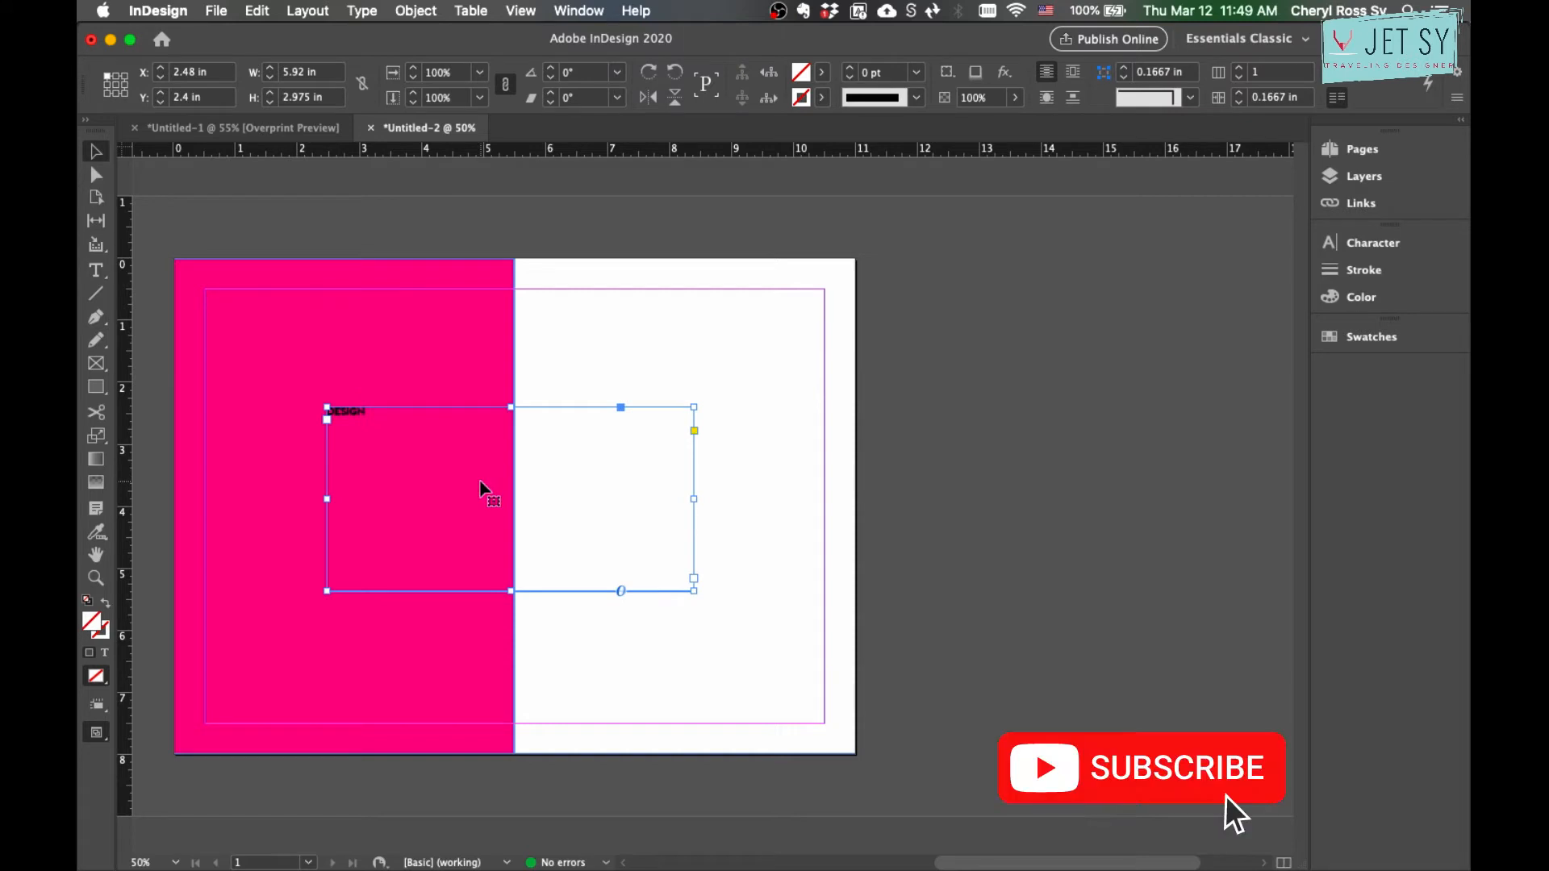
pyautogui.moveTo(660, 433)
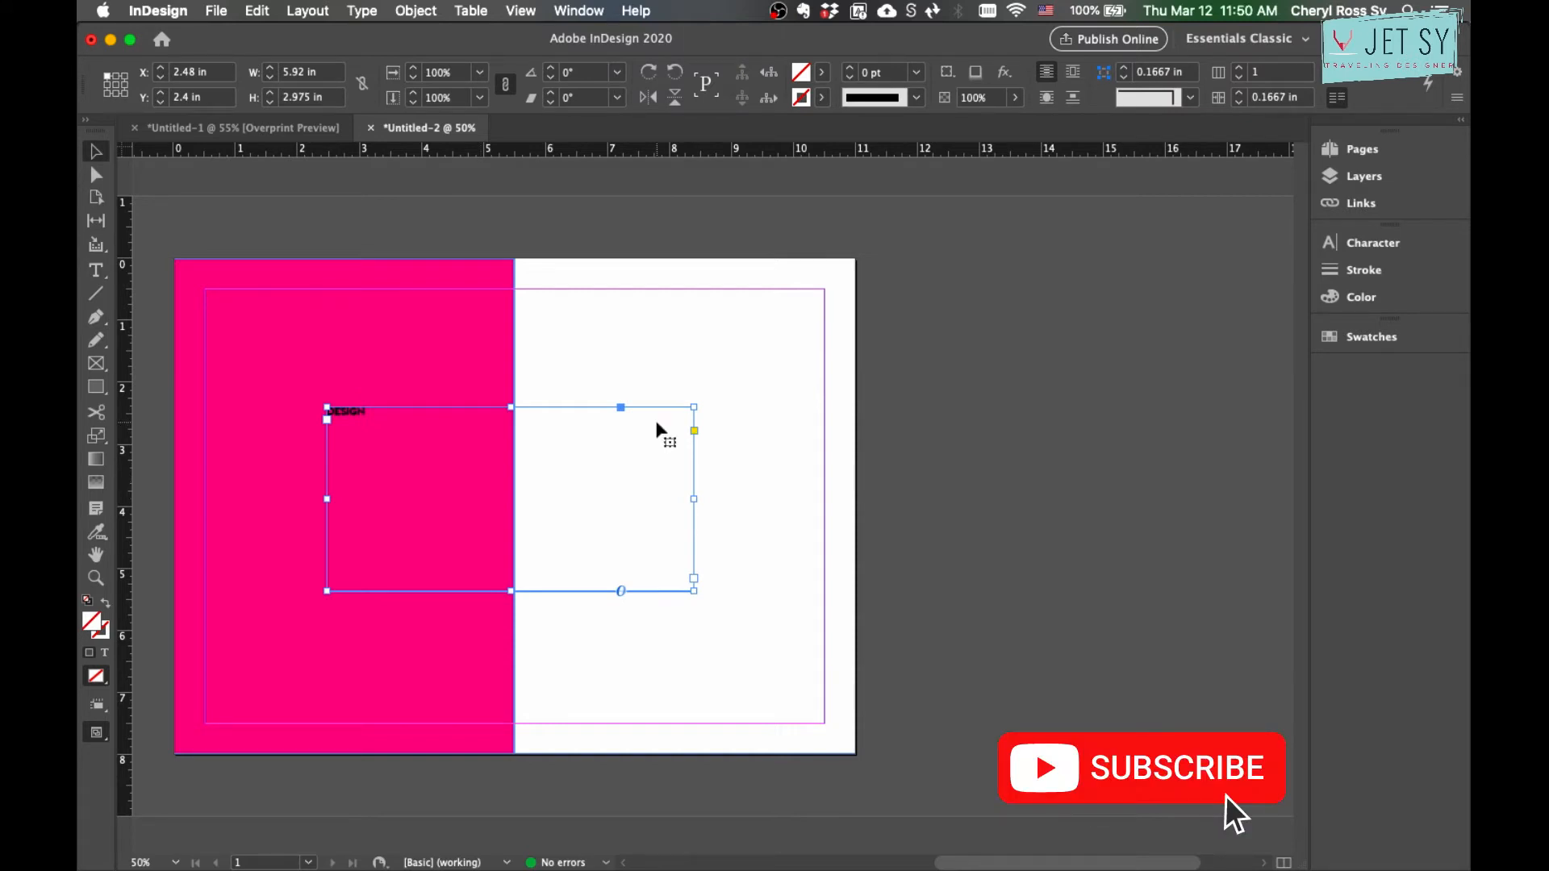
pyautogui.rightClick(660, 429)
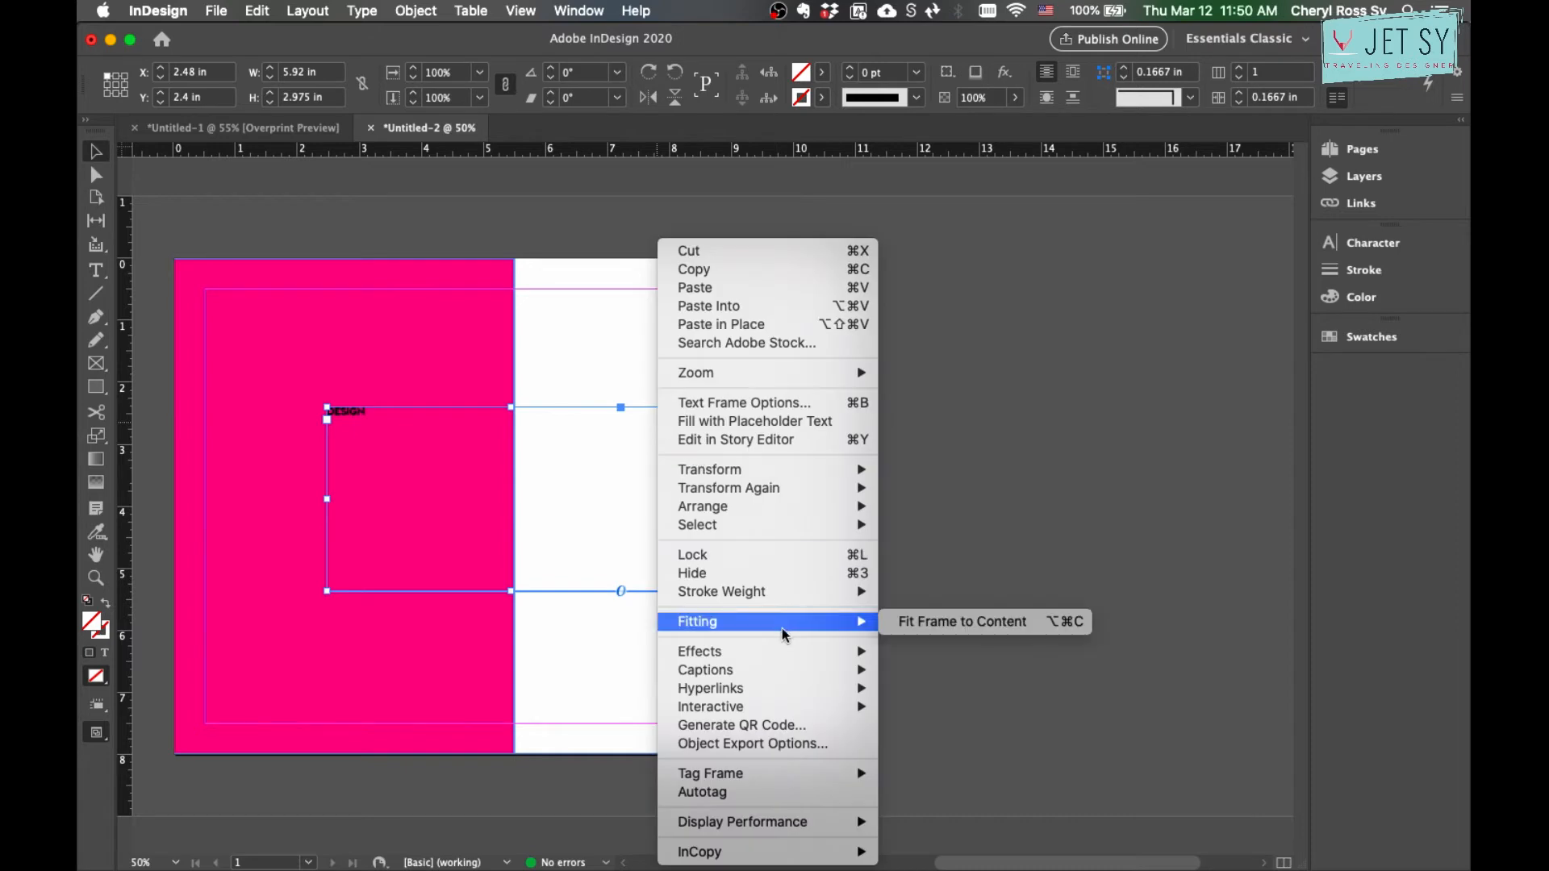
pyautogui.moveTo(963, 622)
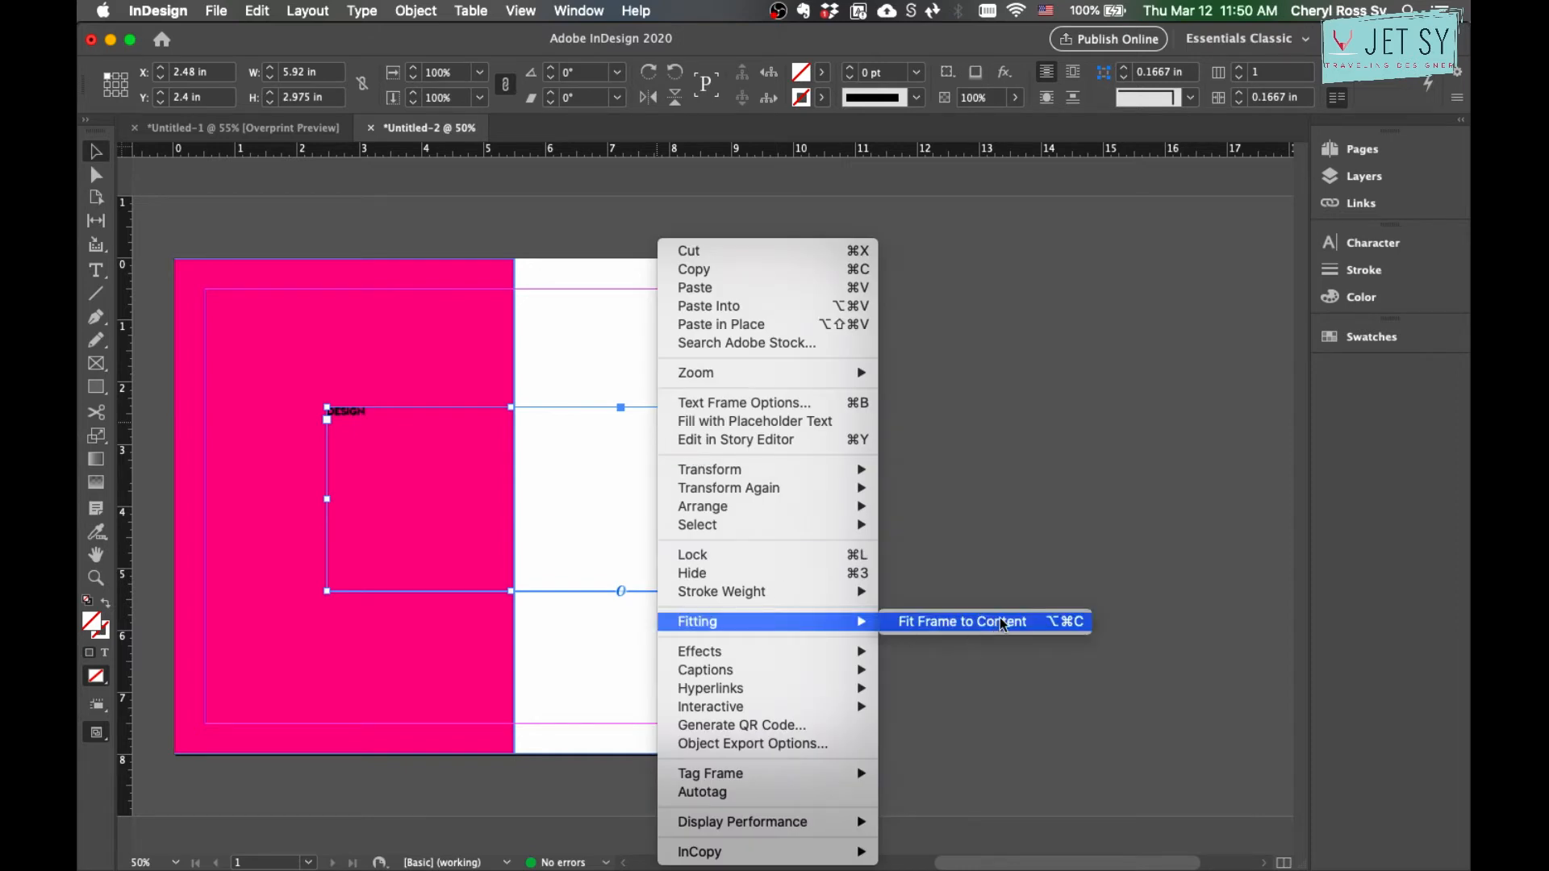
pyautogui.click(959, 621)
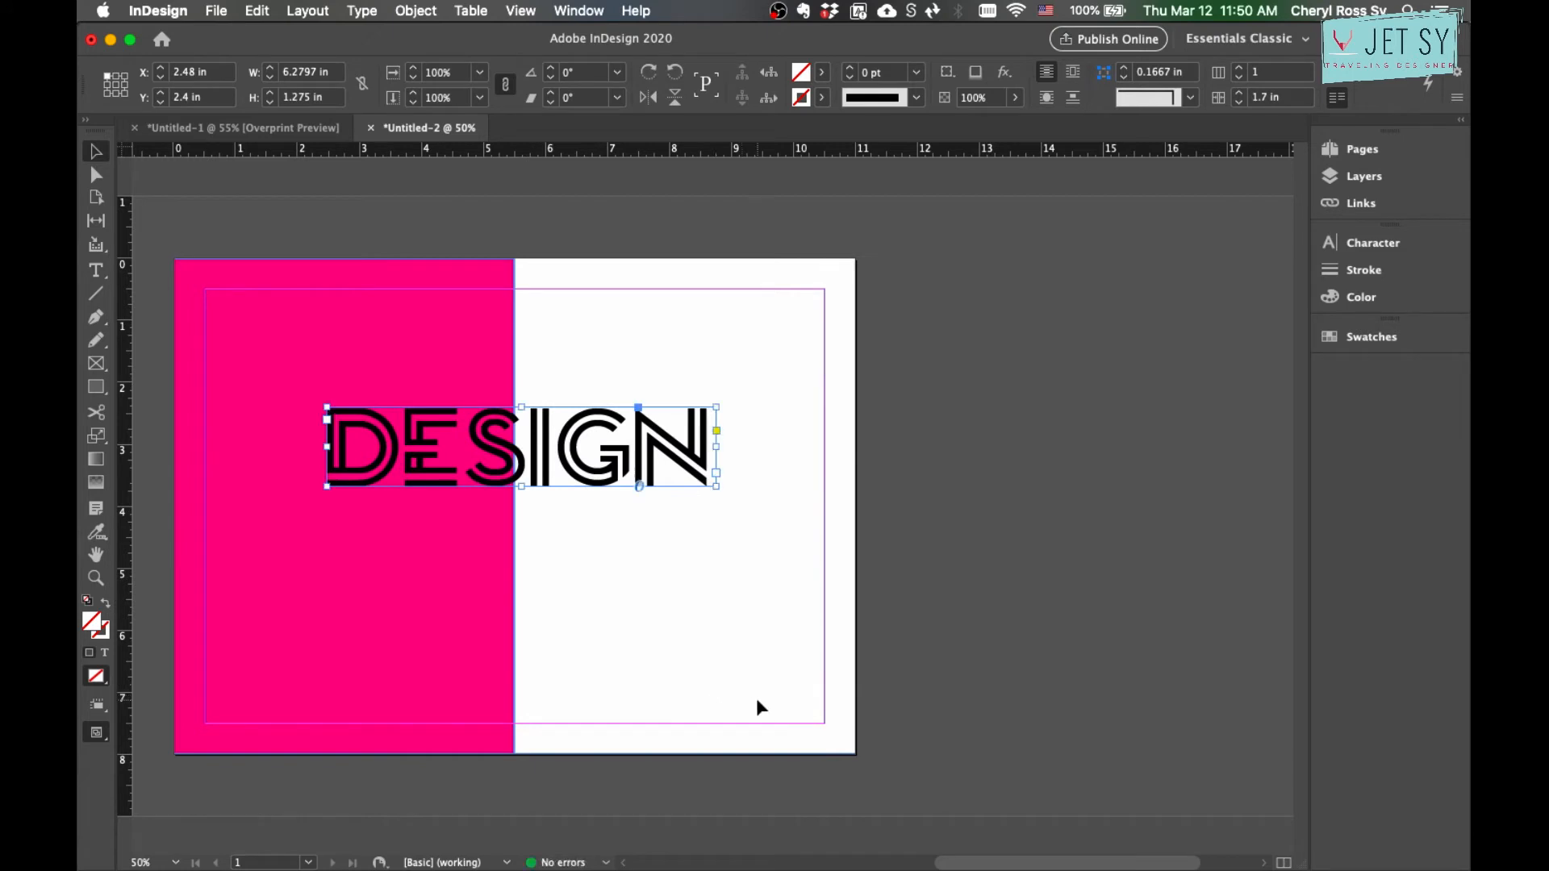
pyautogui.moveTo(742, 515)
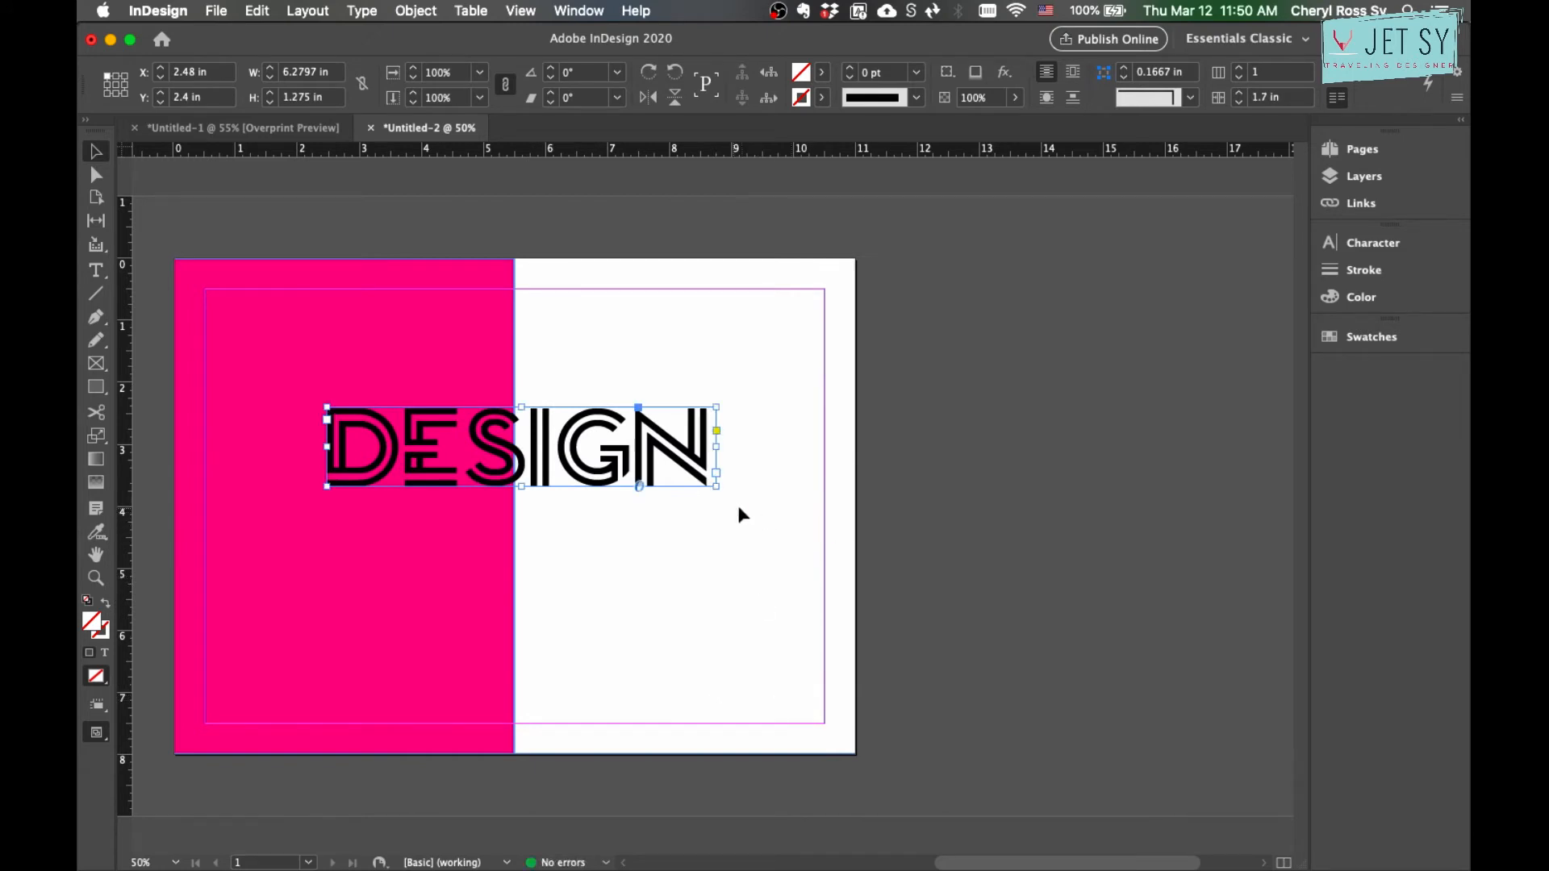
pyautogui.moveTo(716, 487)
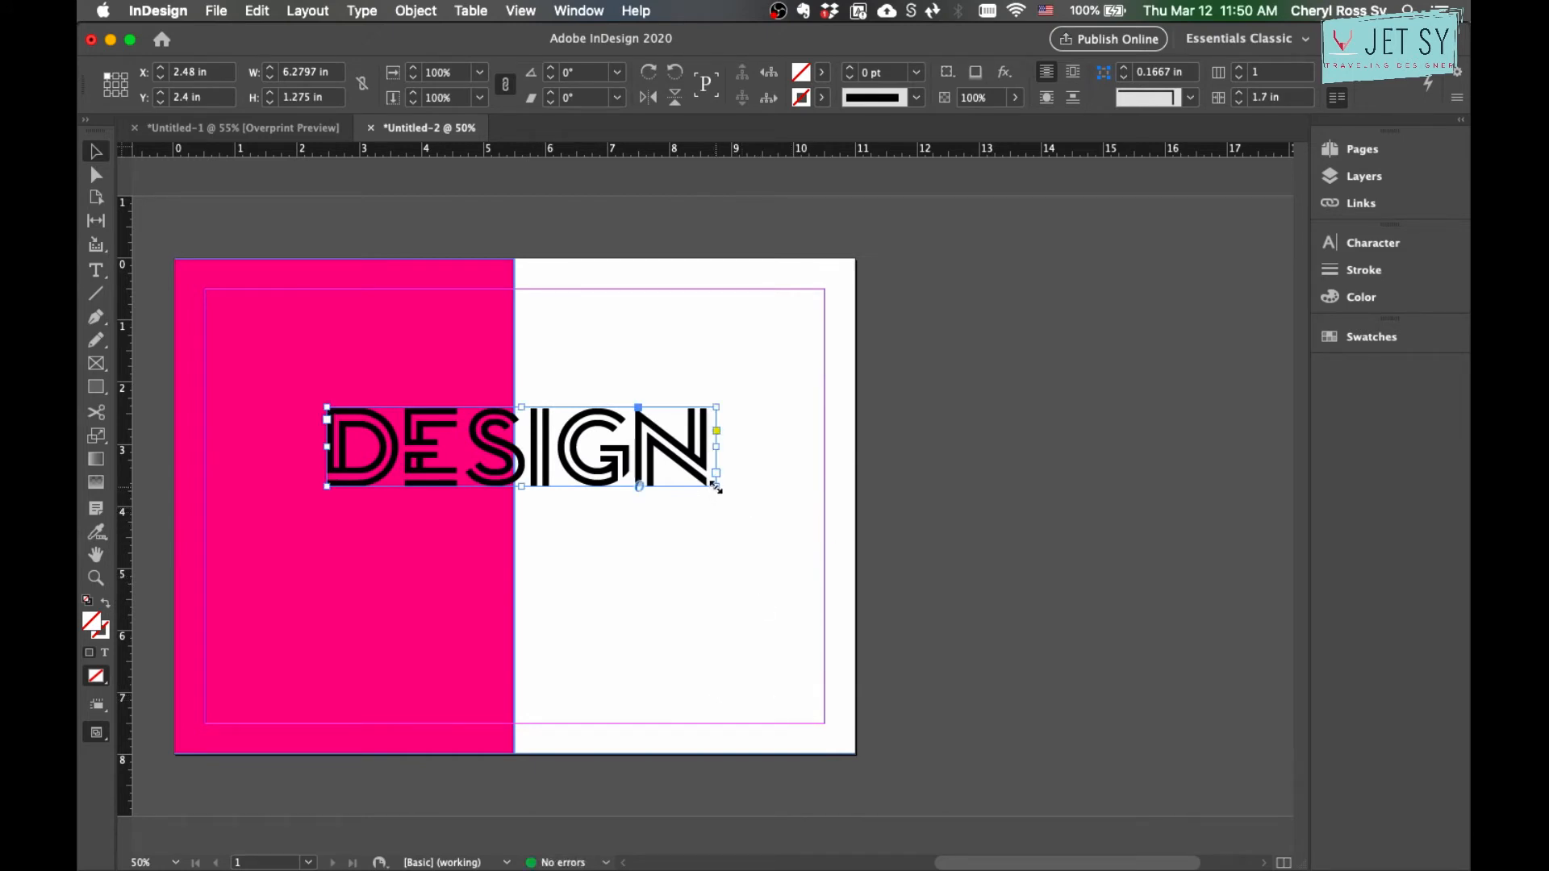
# Enlarge the outlined DESIGN and move it lower, centred across the pink and white halves.
pyautogui.moveTo(716, 485); pyautogui.dragTo(726, 499)
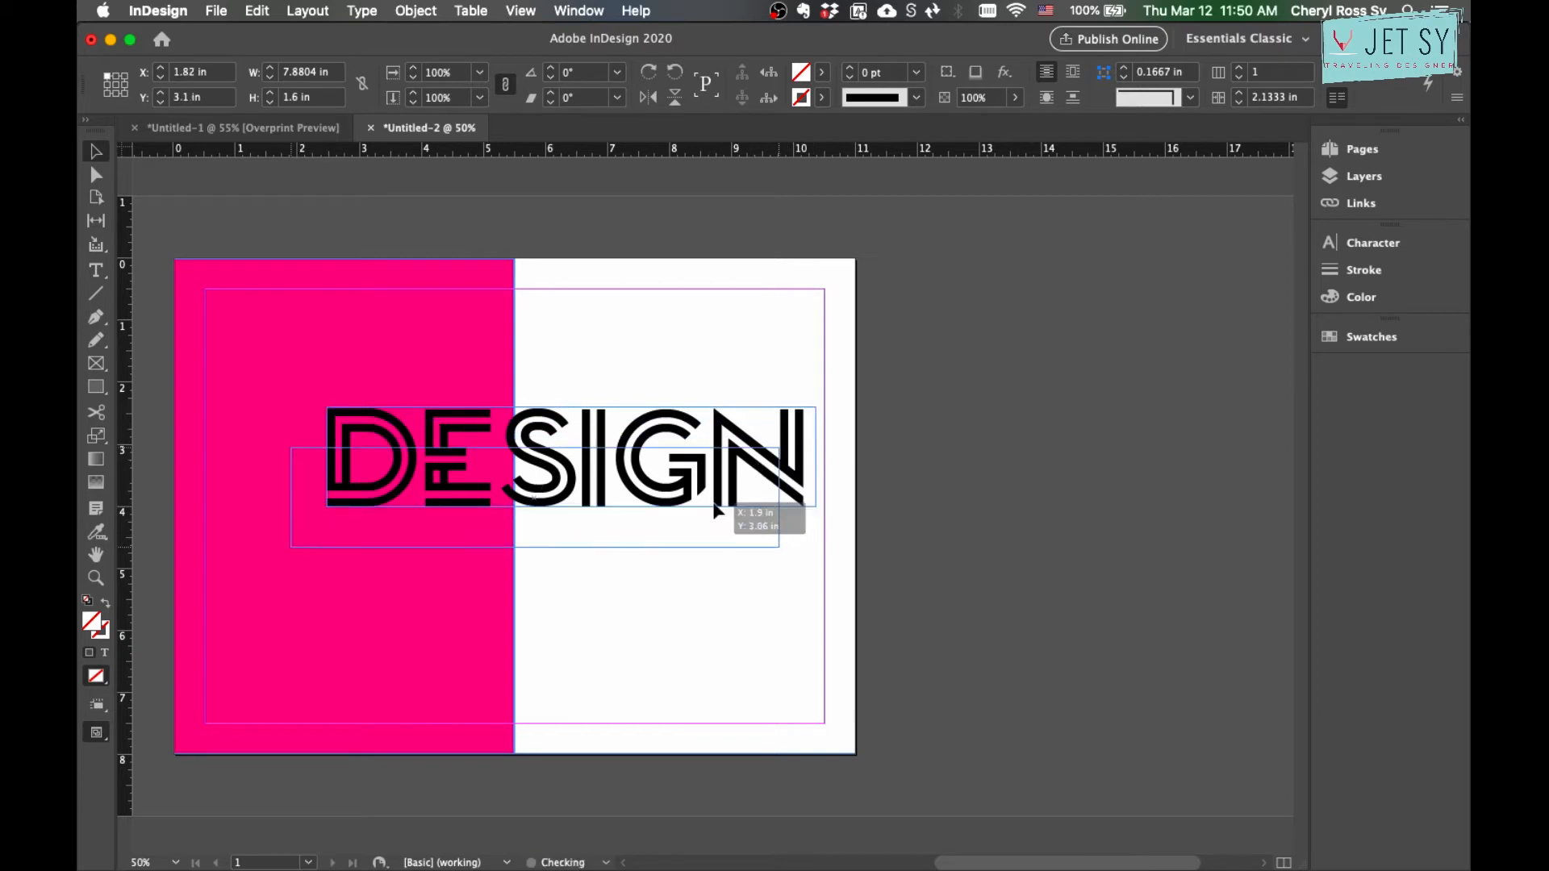
pyautogui.moveTo(716, 509); pyautogui.dragTo(697, 513)
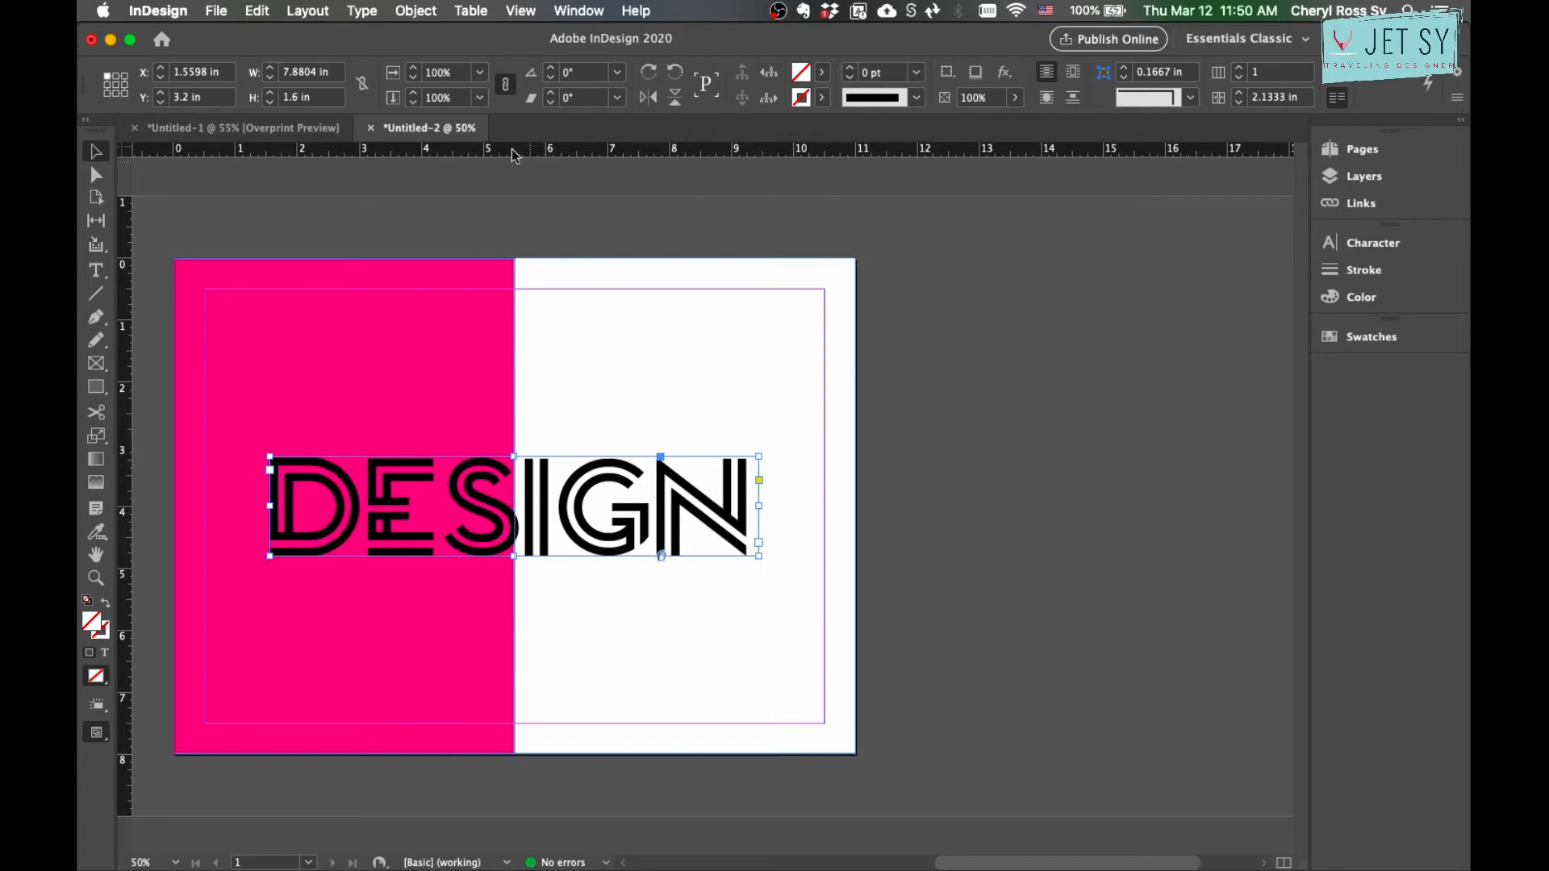
# Exclude-overlap the rectangle and DESIGN outlines via Pathfinder, then refill the result magenta.
pyautogui.click(361, 11)
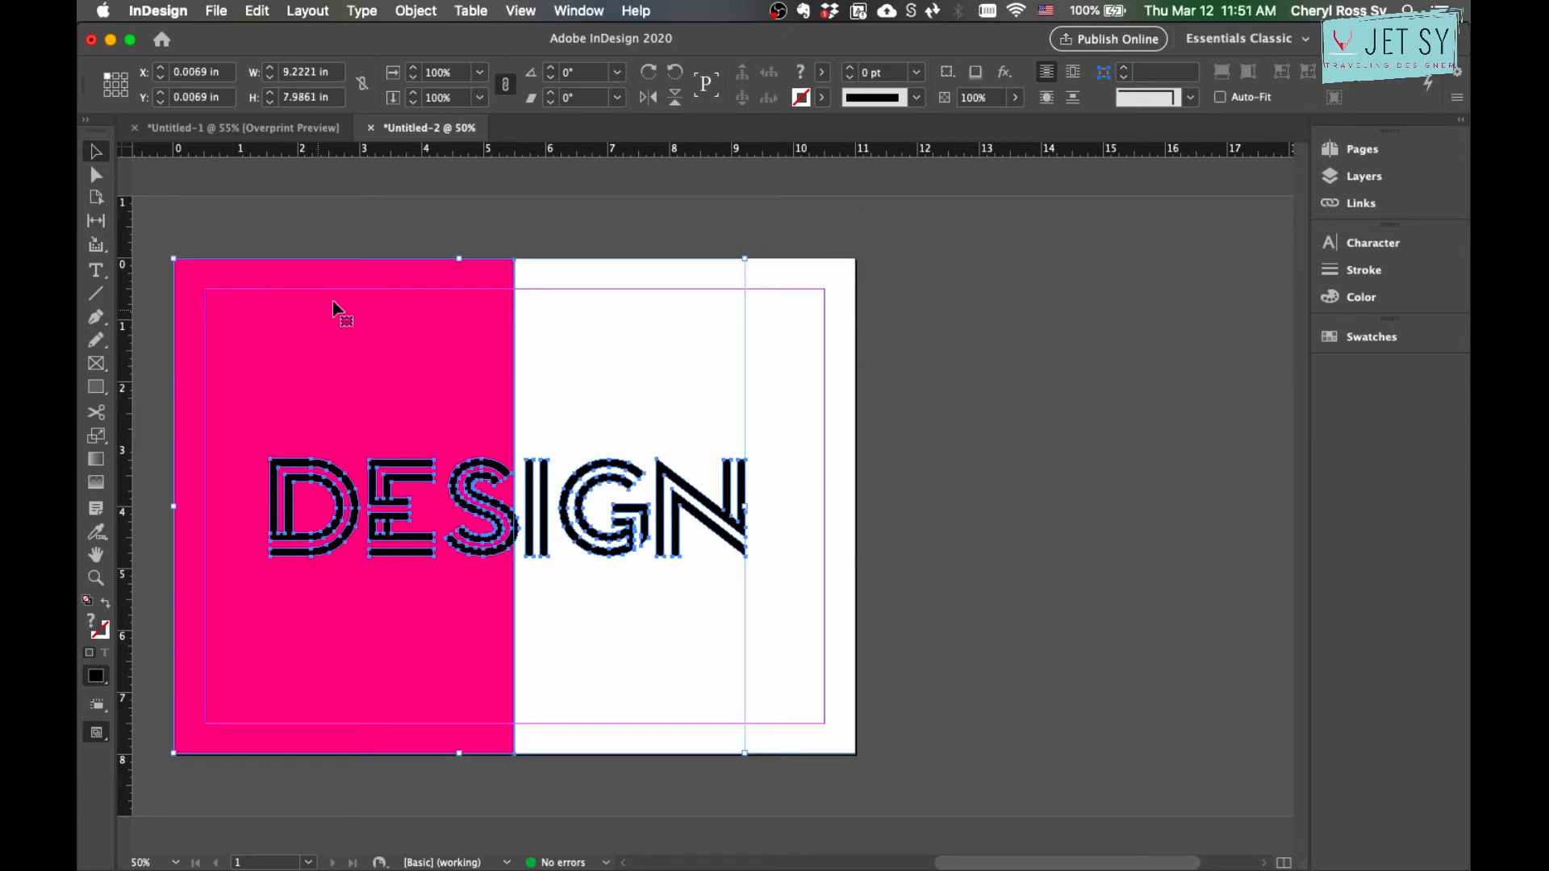
pyautogui.moveTo(452, 673)
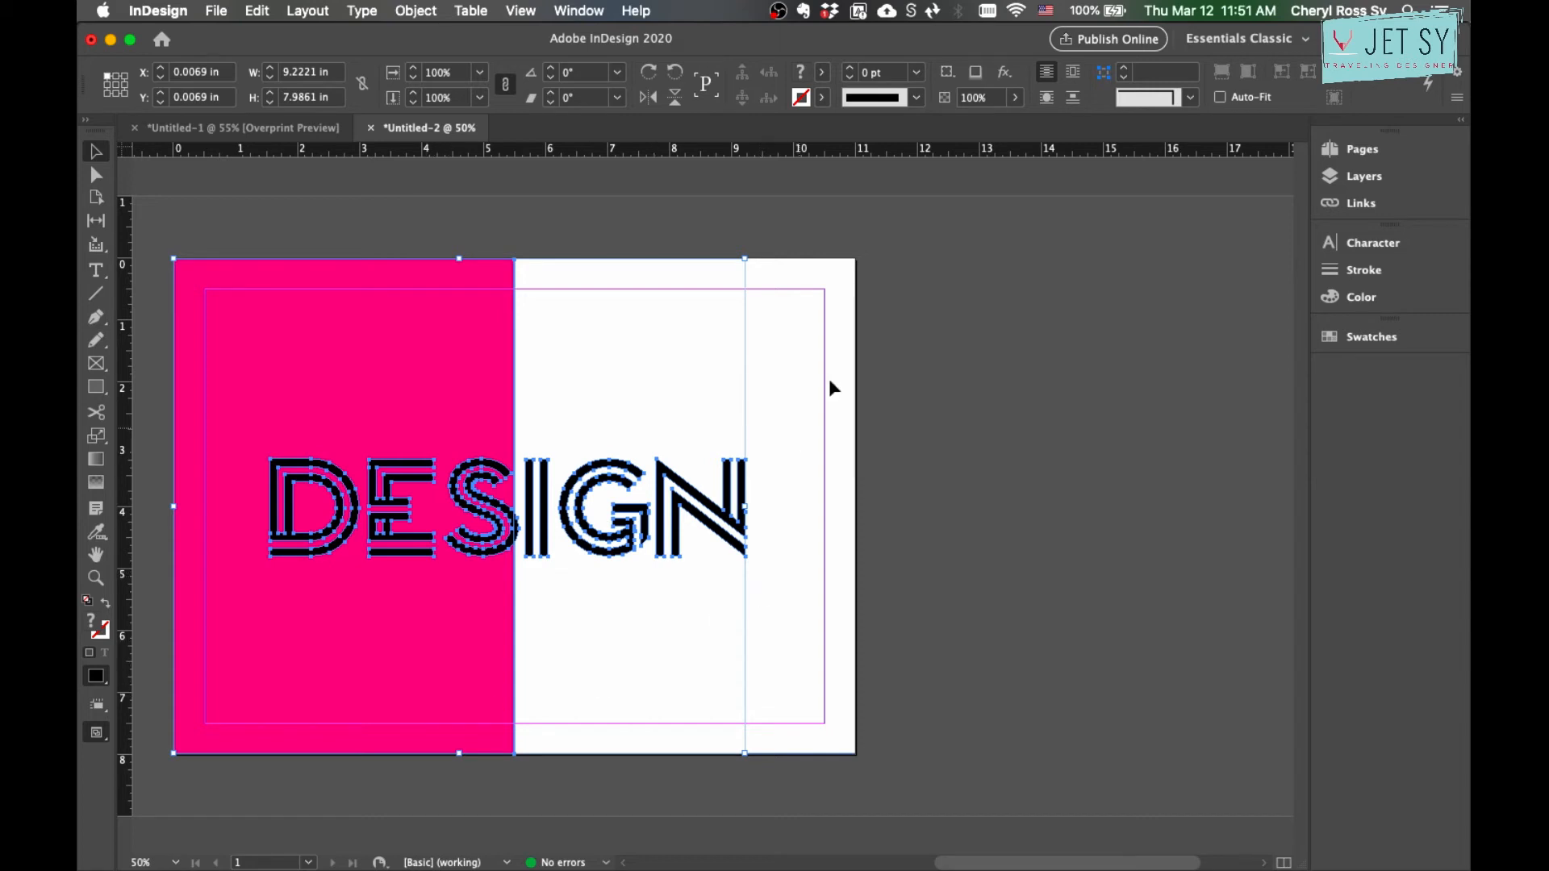
pyautogui.moveTo(389, 378)
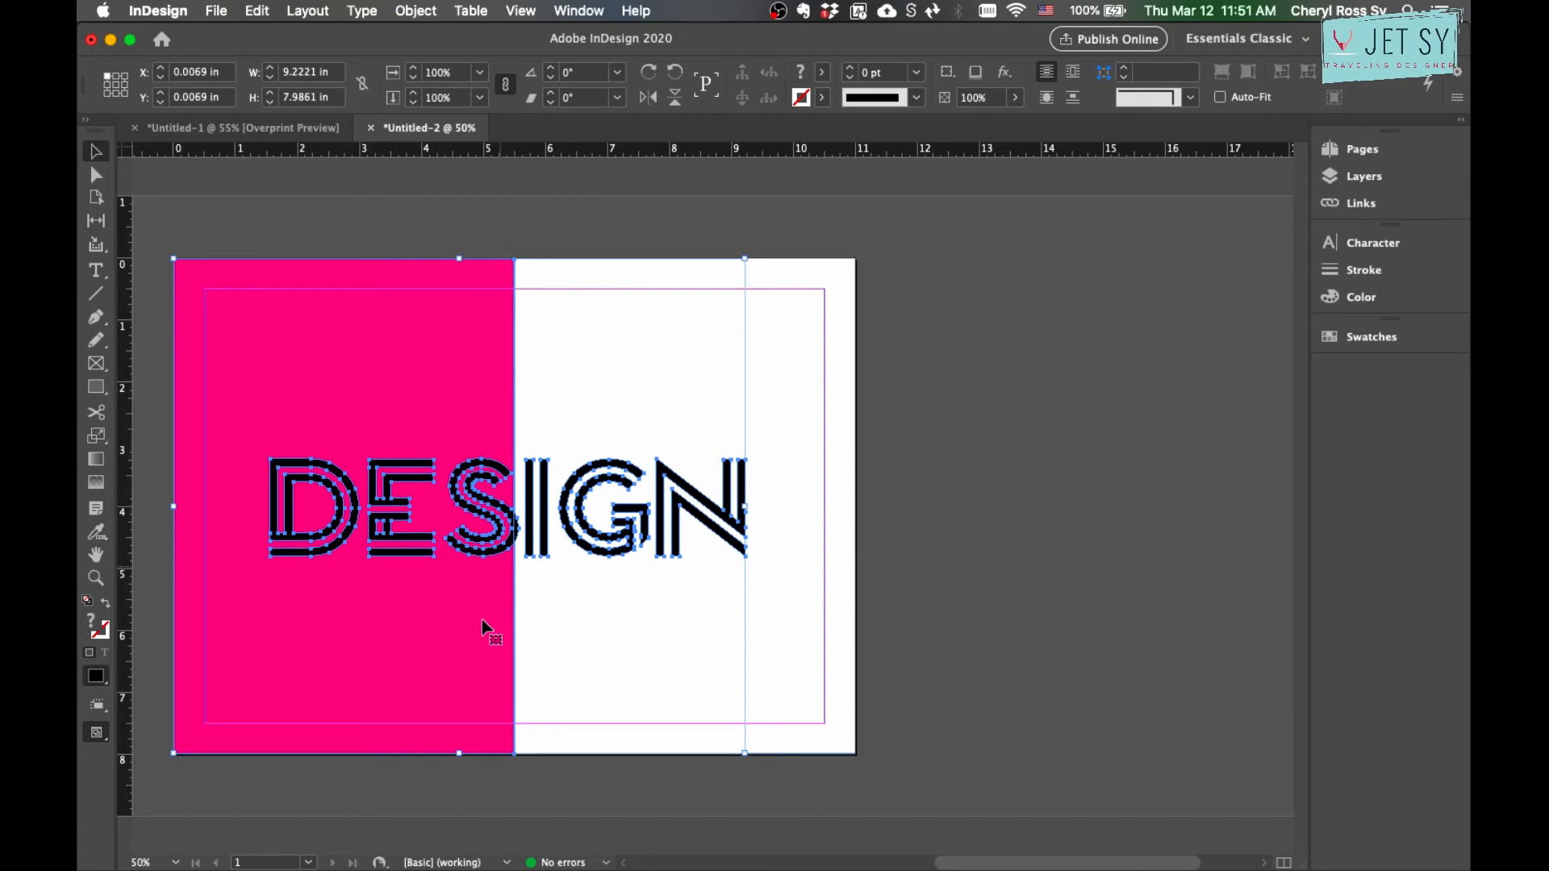
pyautogui.click(415, 11)
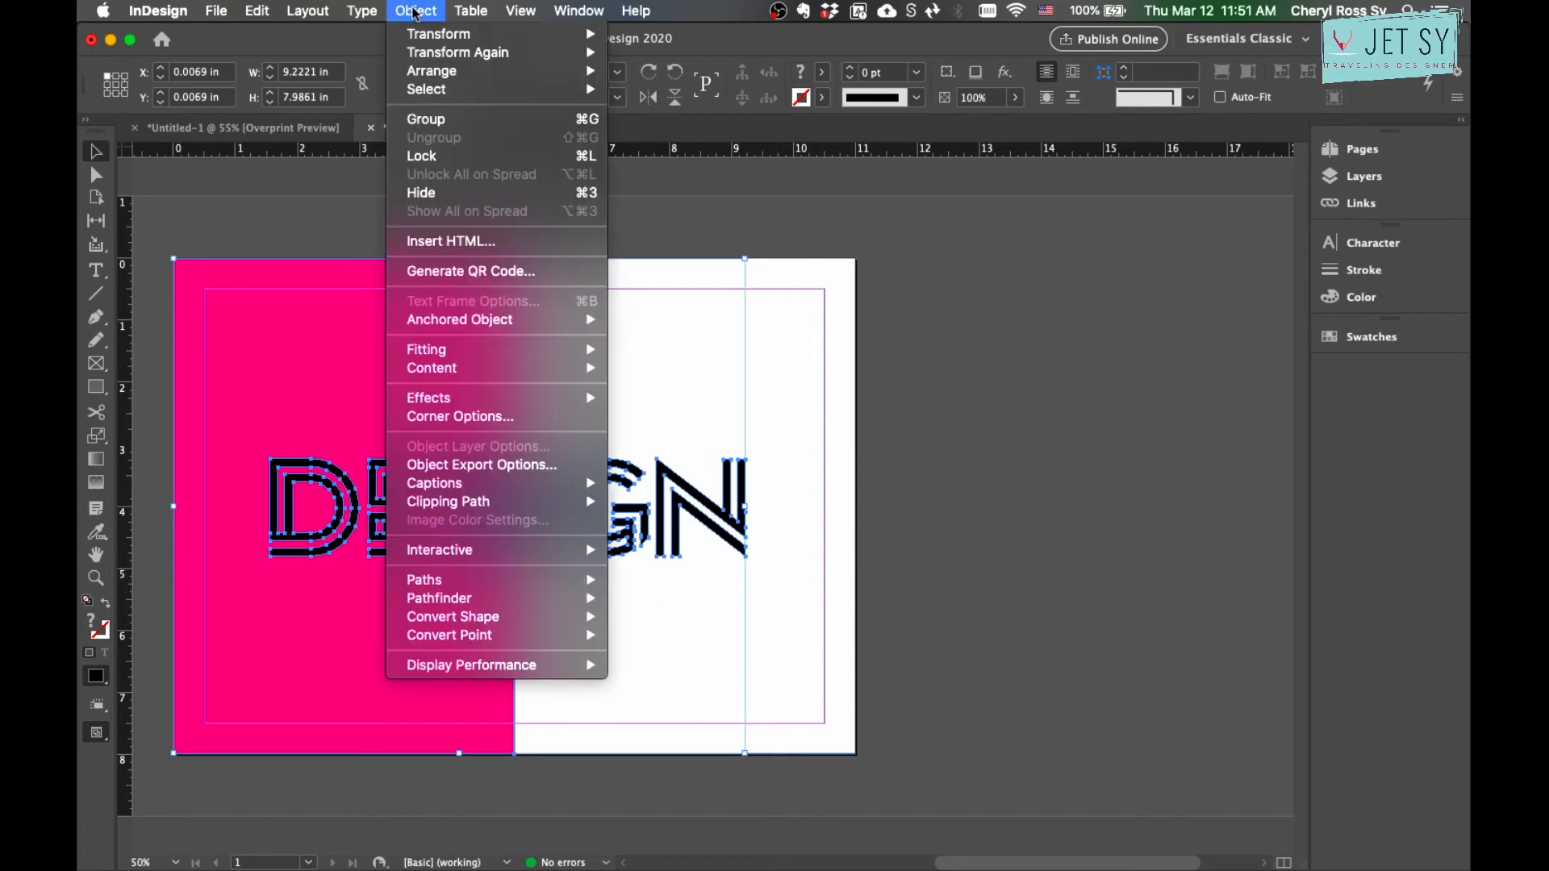
pyautogui.moveTo(439, 599)
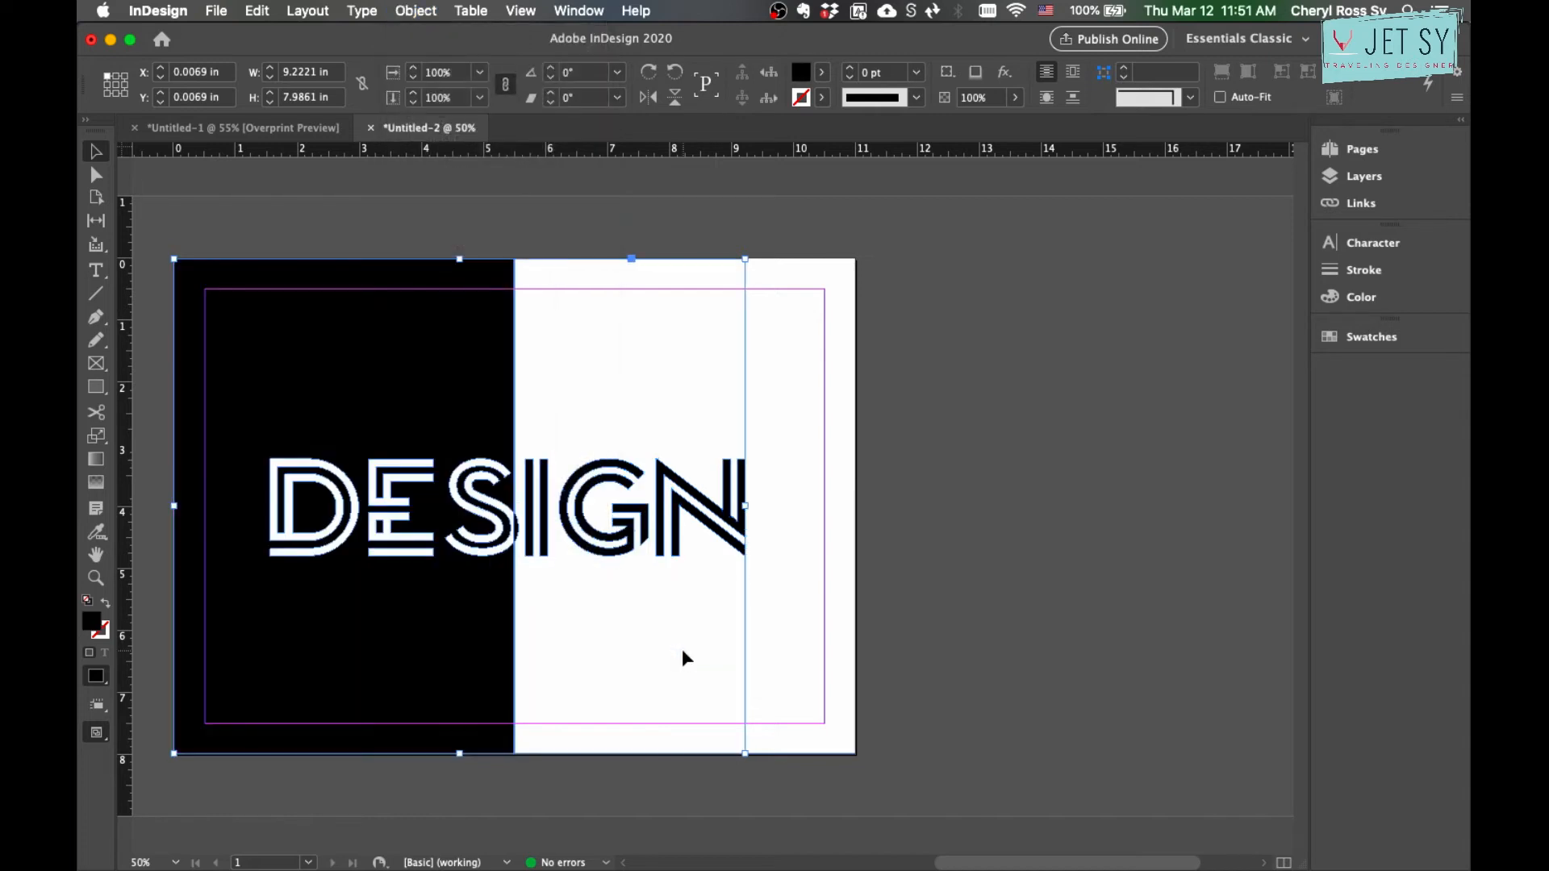
pyautogui.moveTo(719, 591)
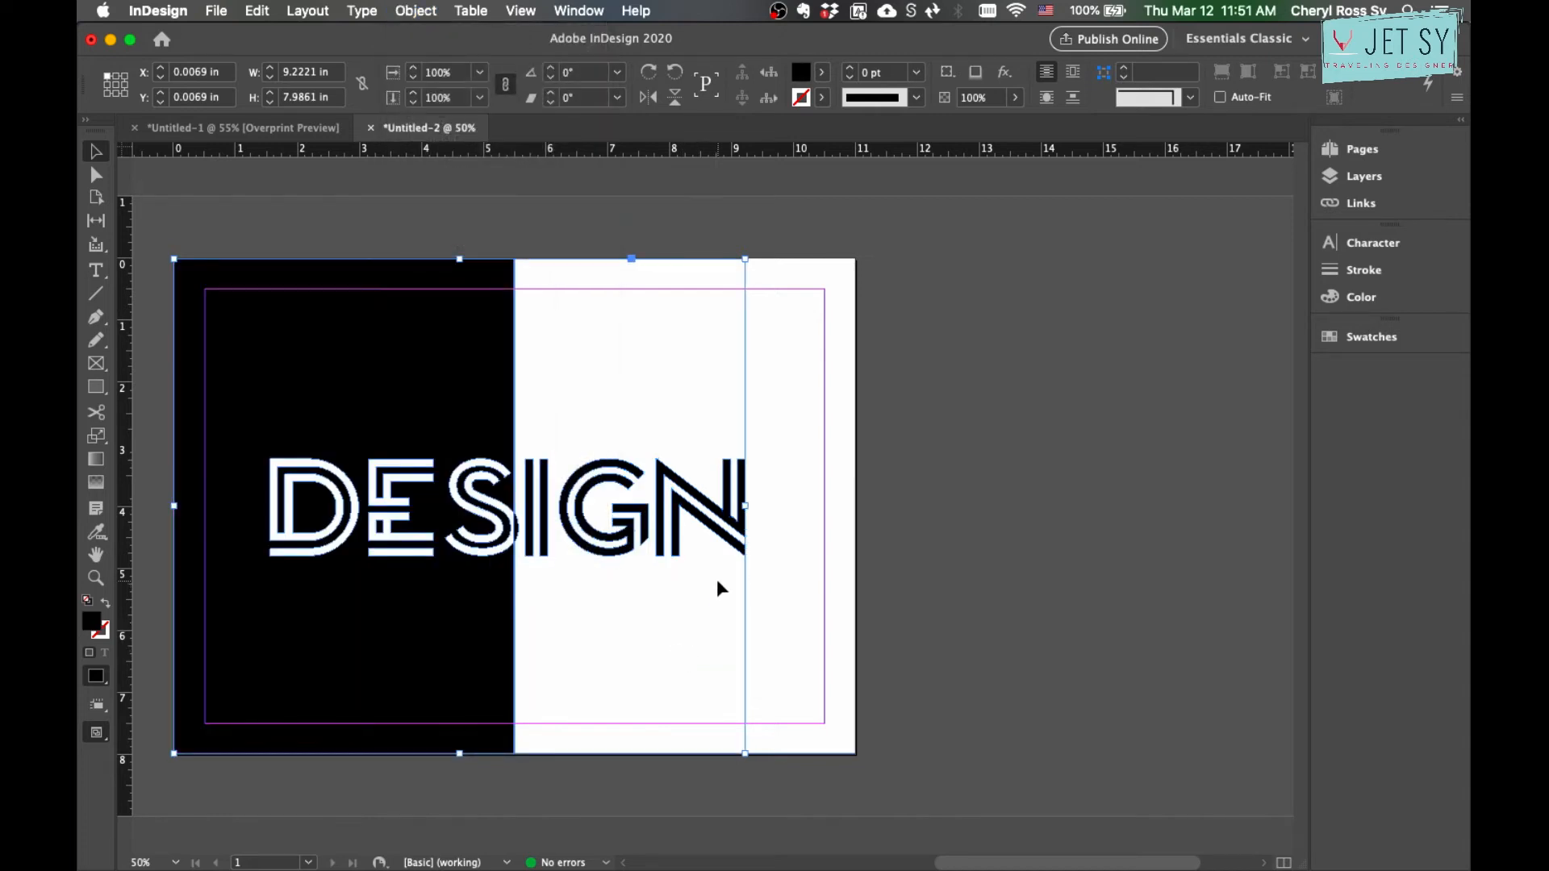
pyautogui.moveTo(835, 87)
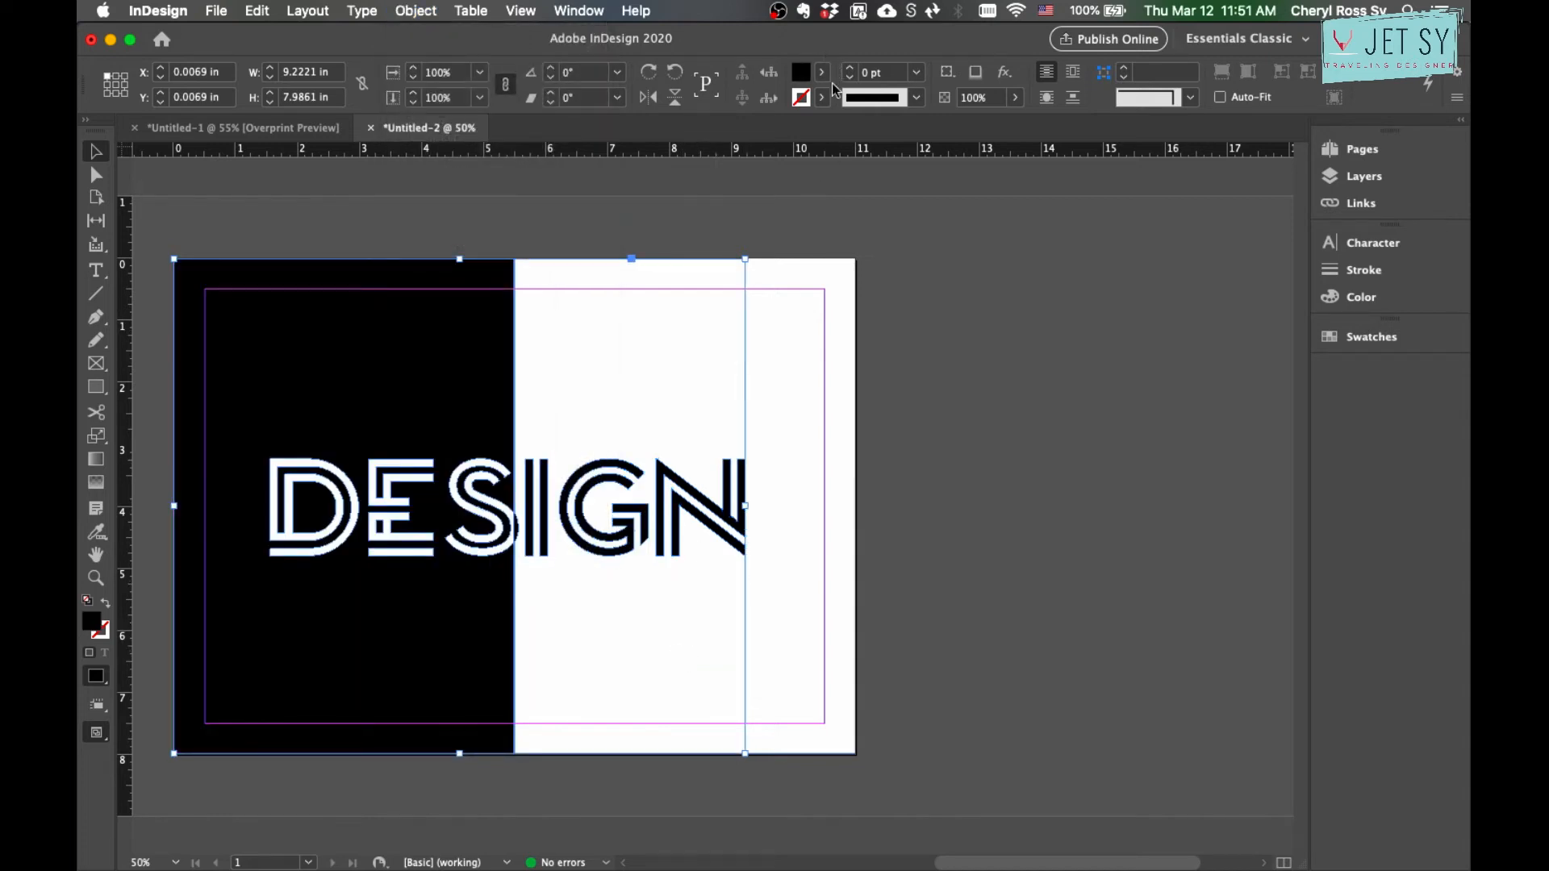
pyautogui.click(821, 72)
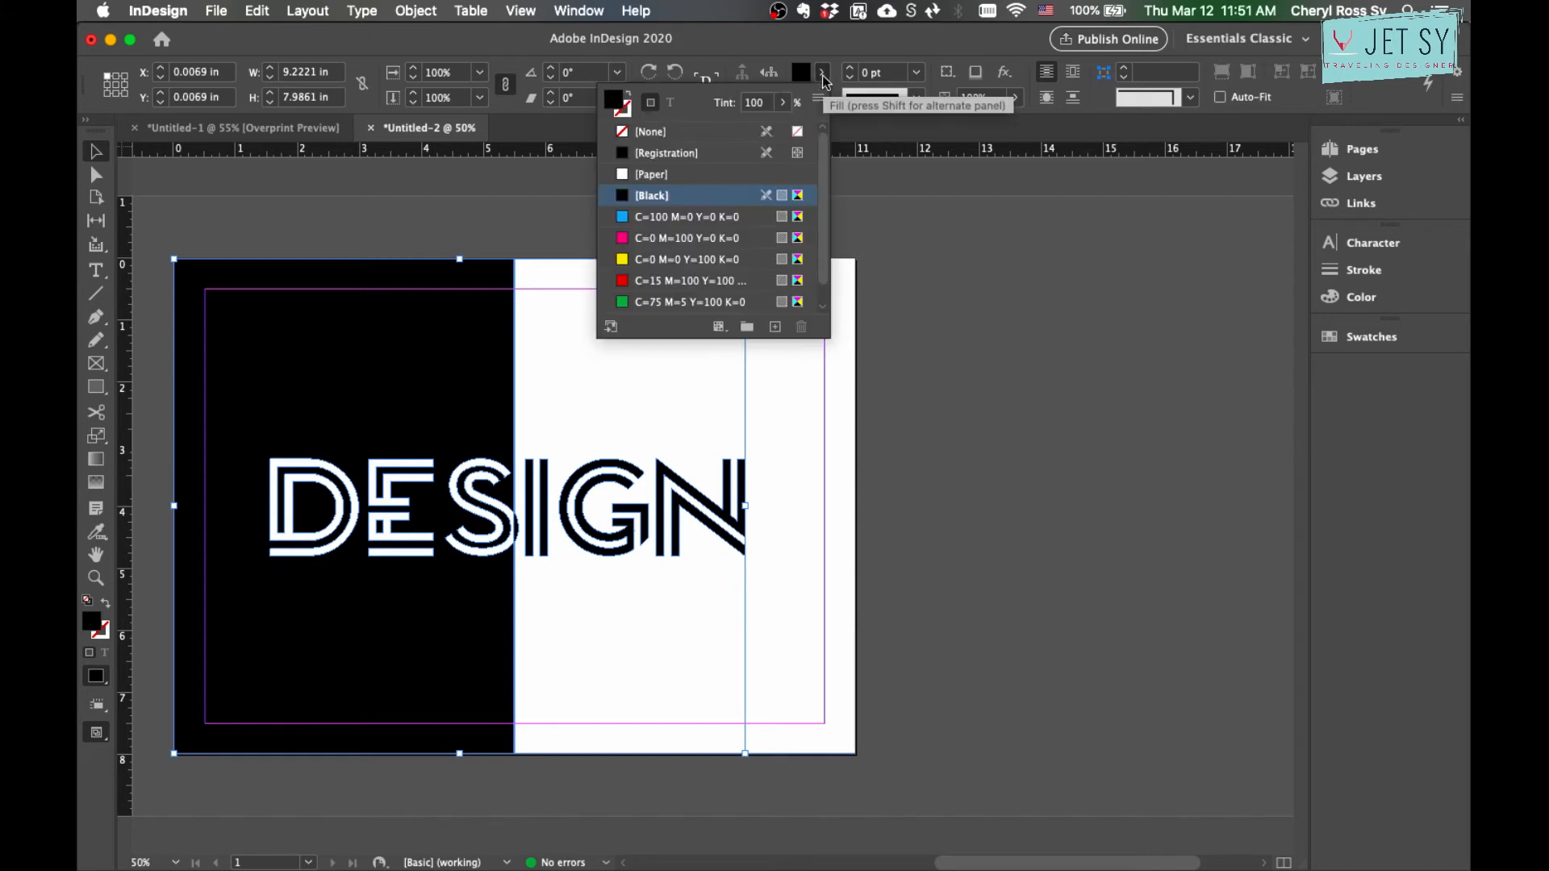
pyautogui.click(686, 237)
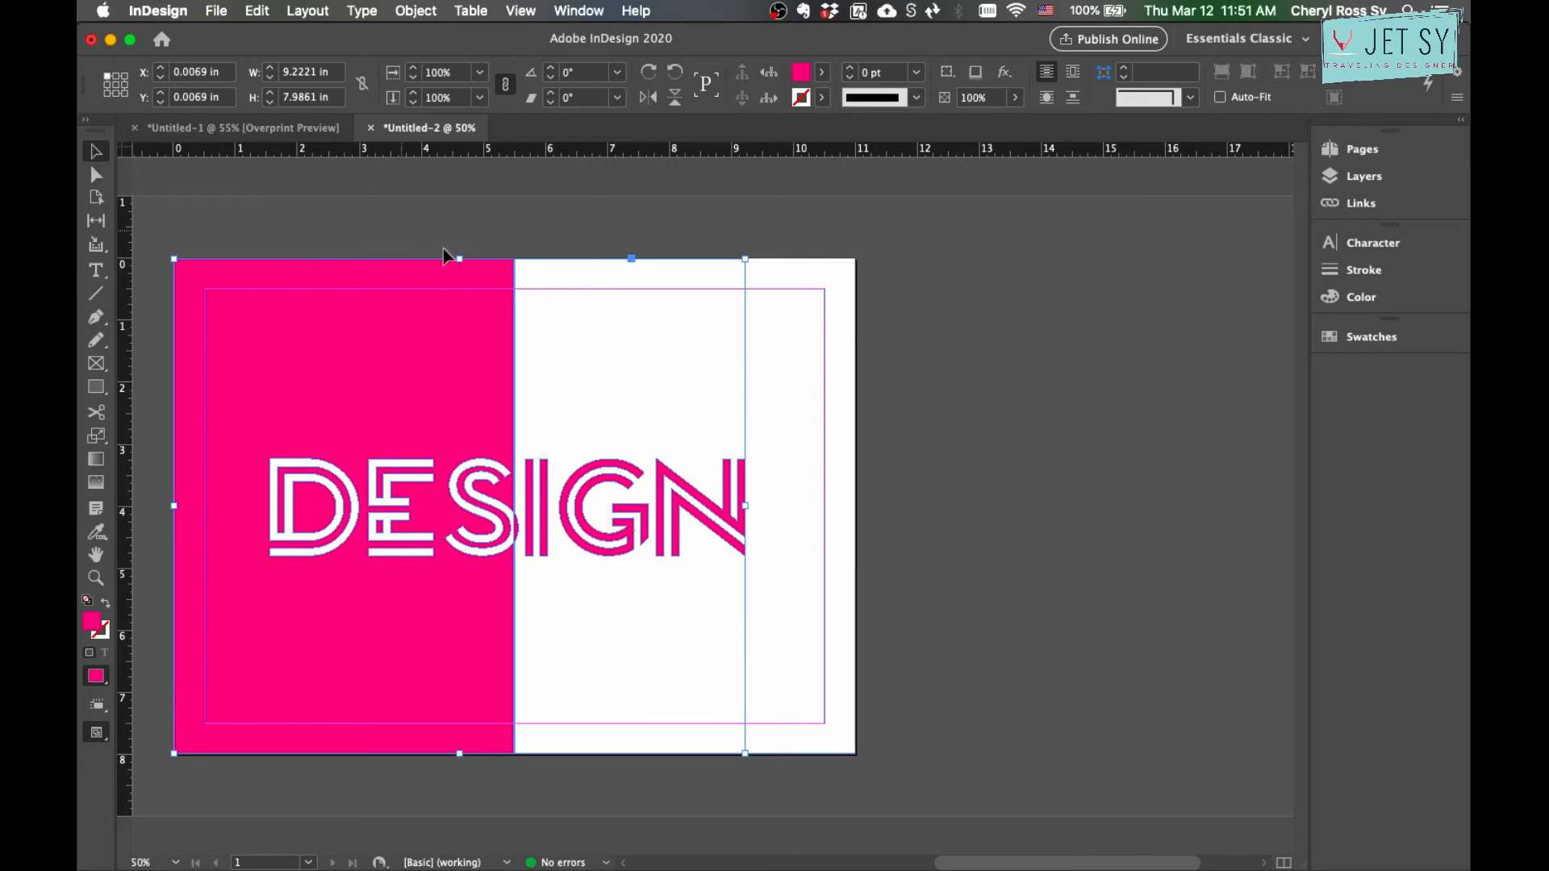
pyautogui.moveTo(465, 274)
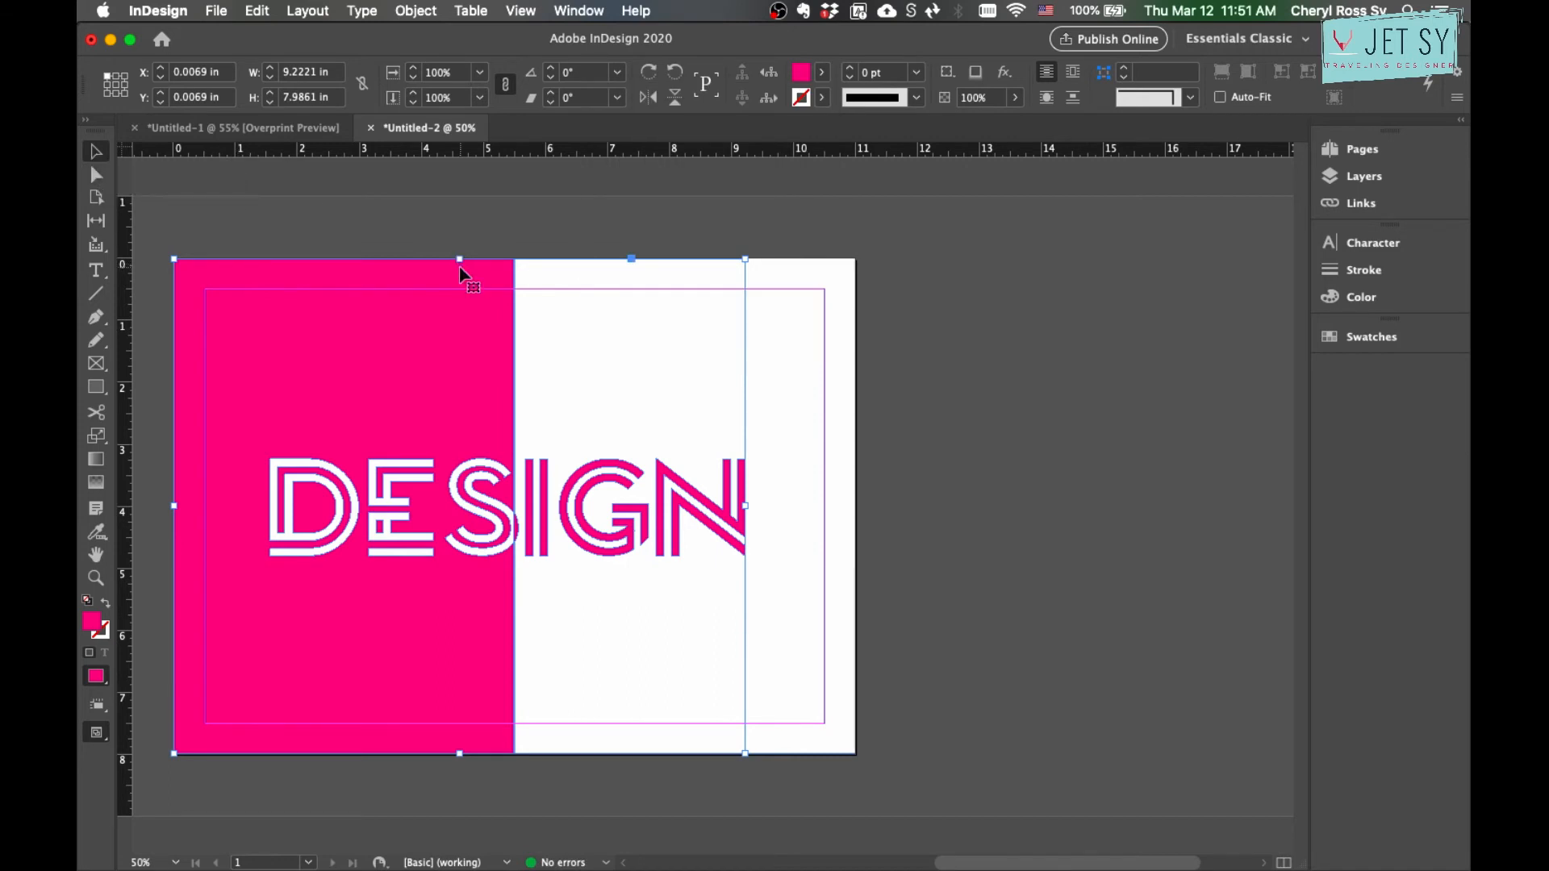
pyautogui.moveTo(818, 618)
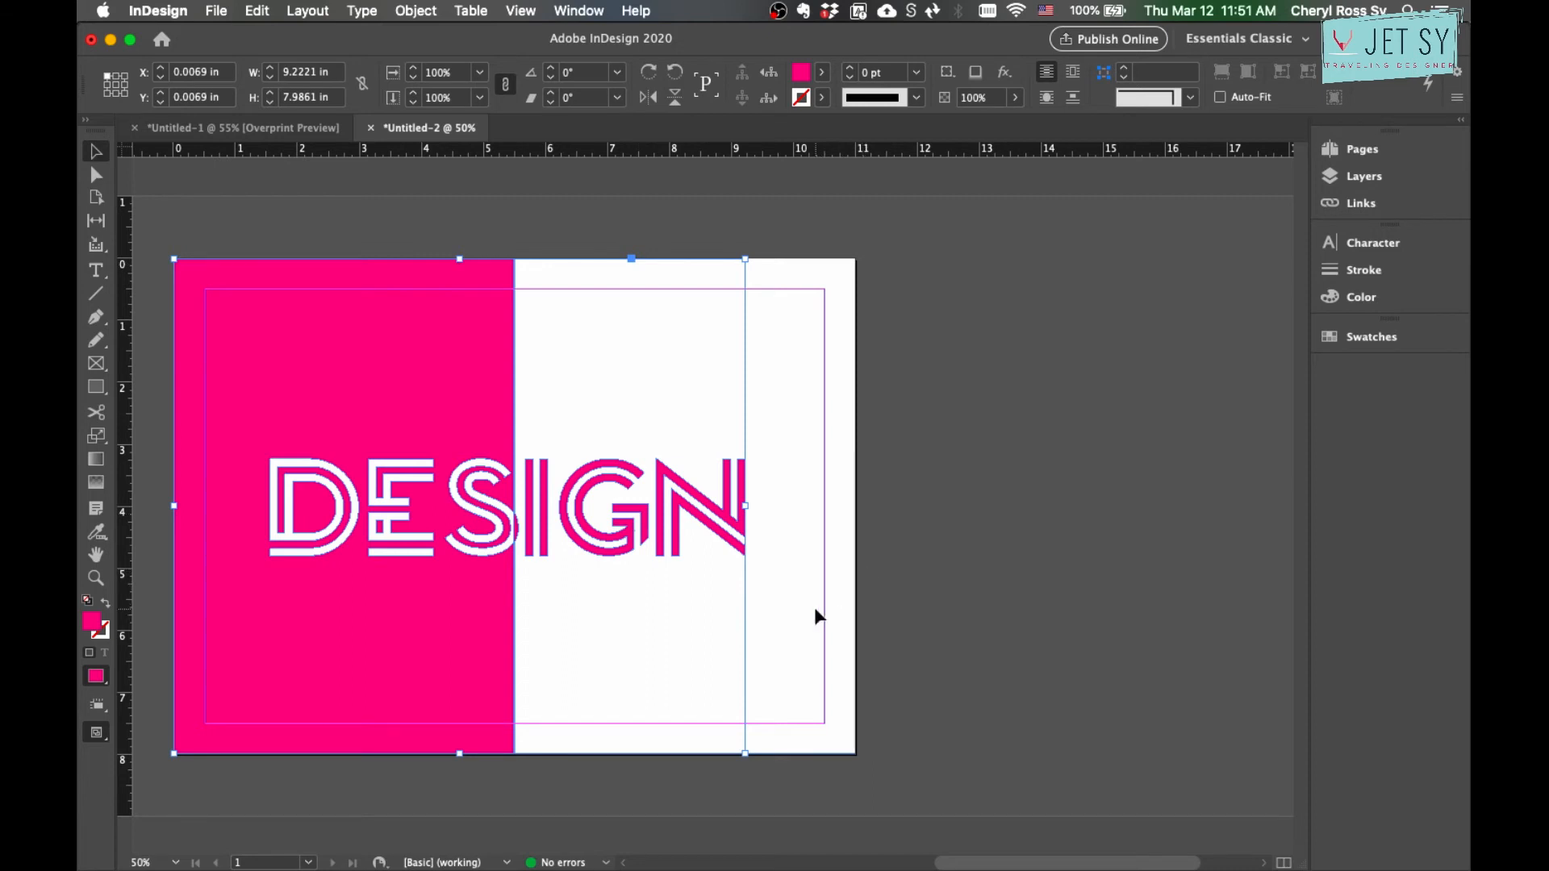
pyautogui.moveTo(693, 497)
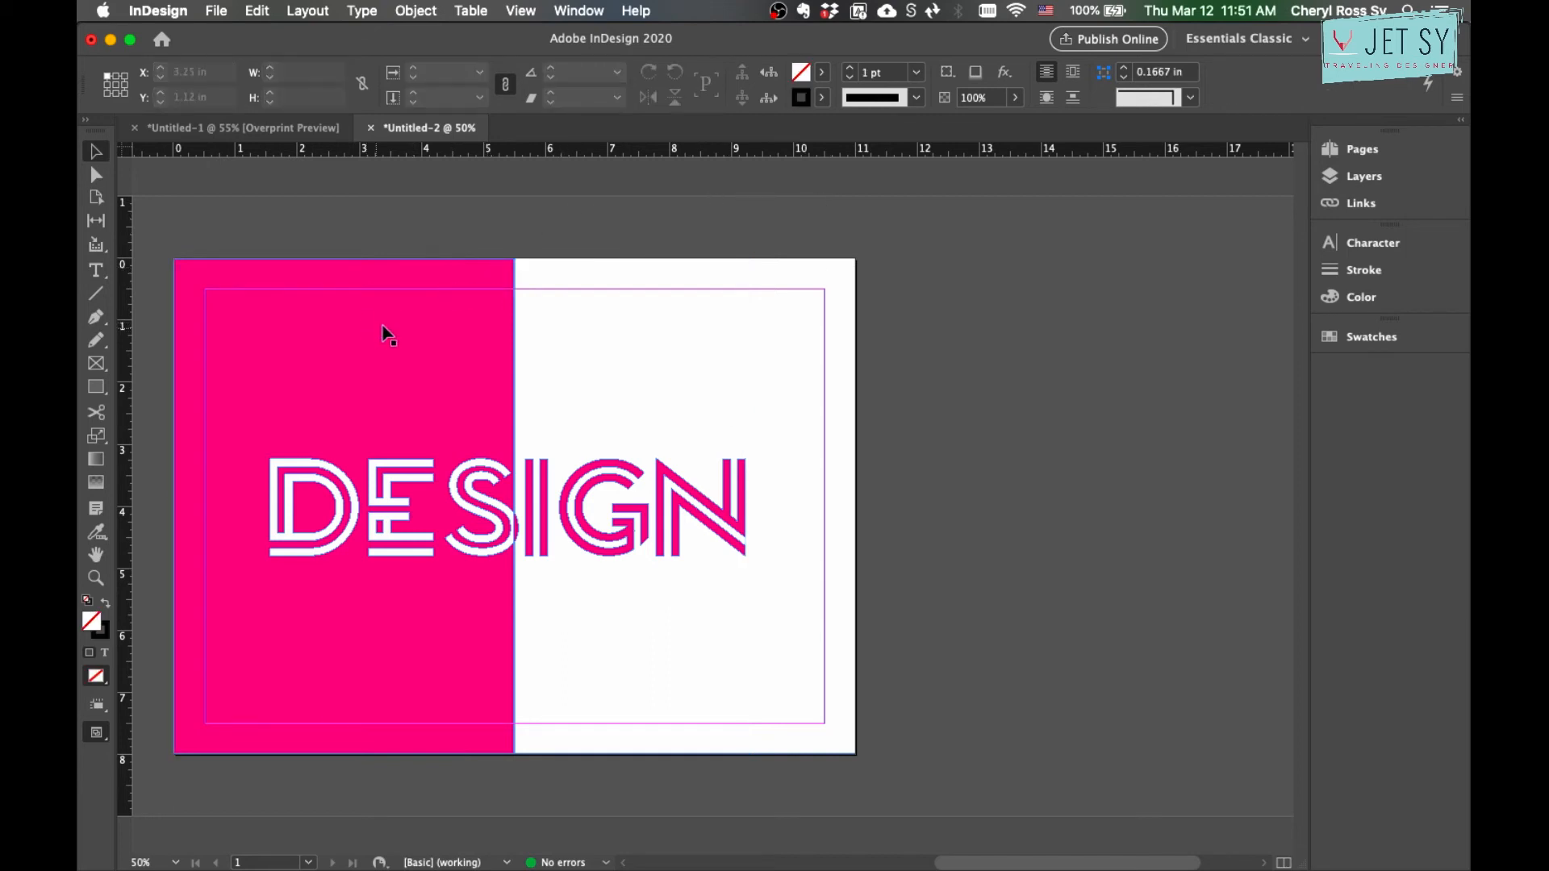
pyautogui.moveTo(437, 661)
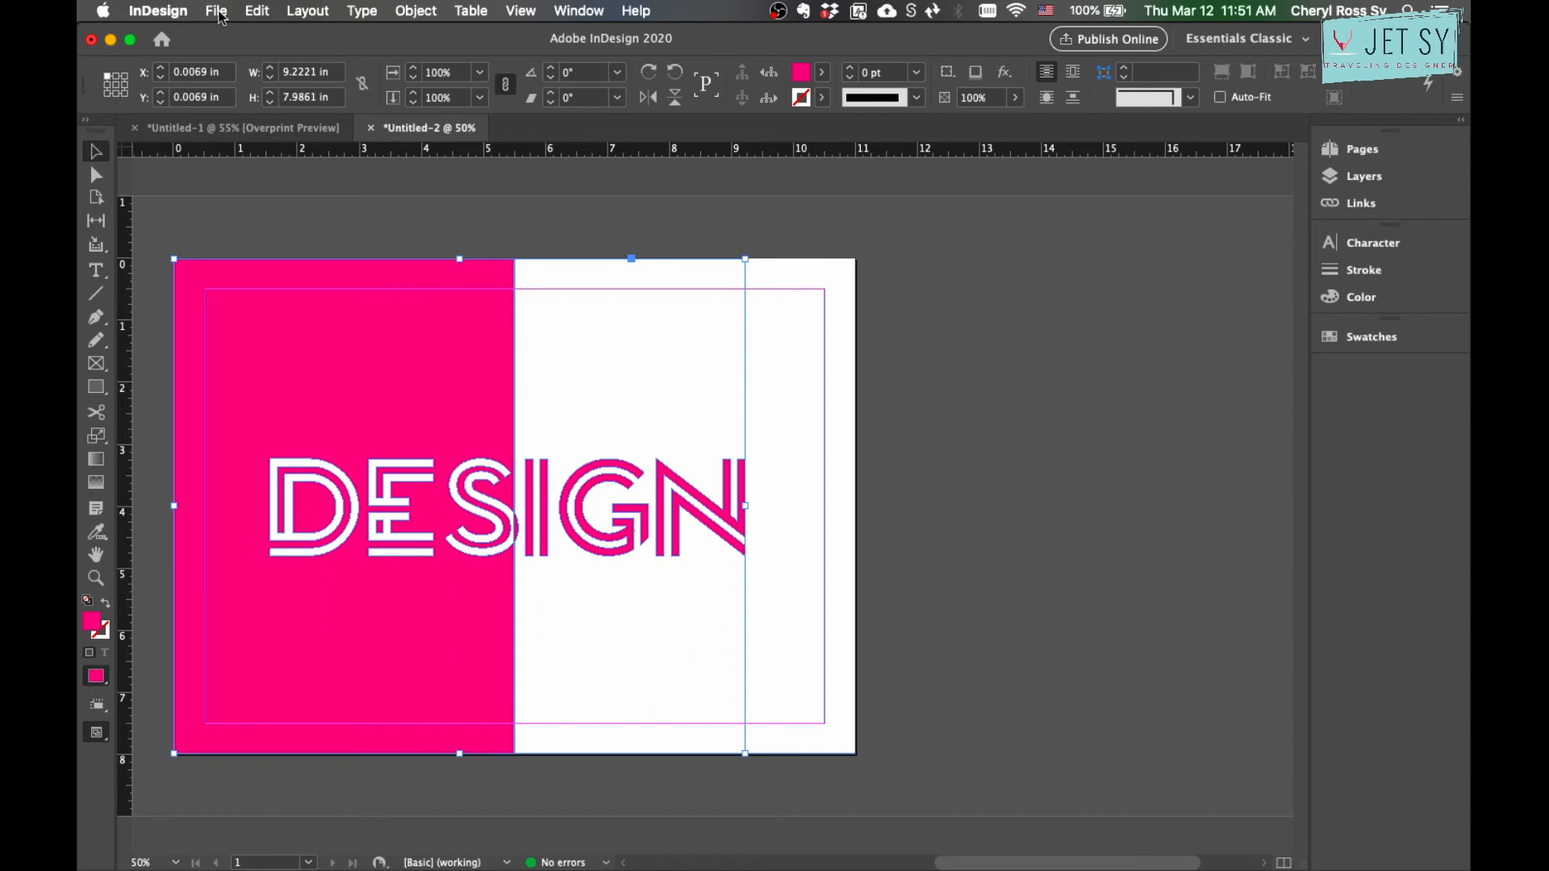
# In File > Place, choose gold rain drops_0002_3.jpg to replace the combined shape's fill.
pyautogui.click(215, 11)
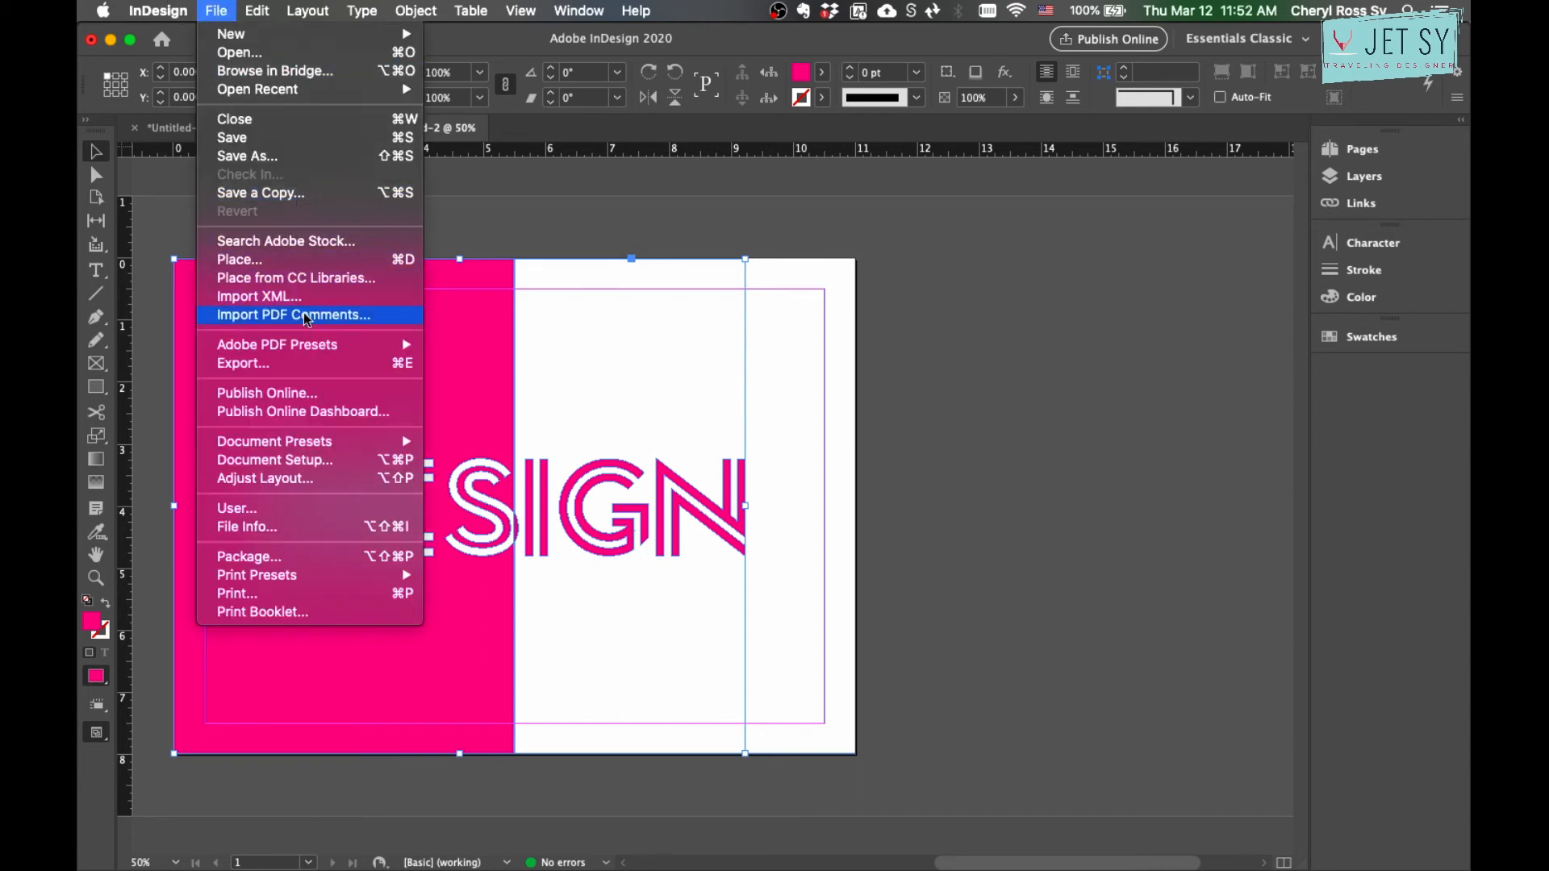
pyautogui.click(239, 258)
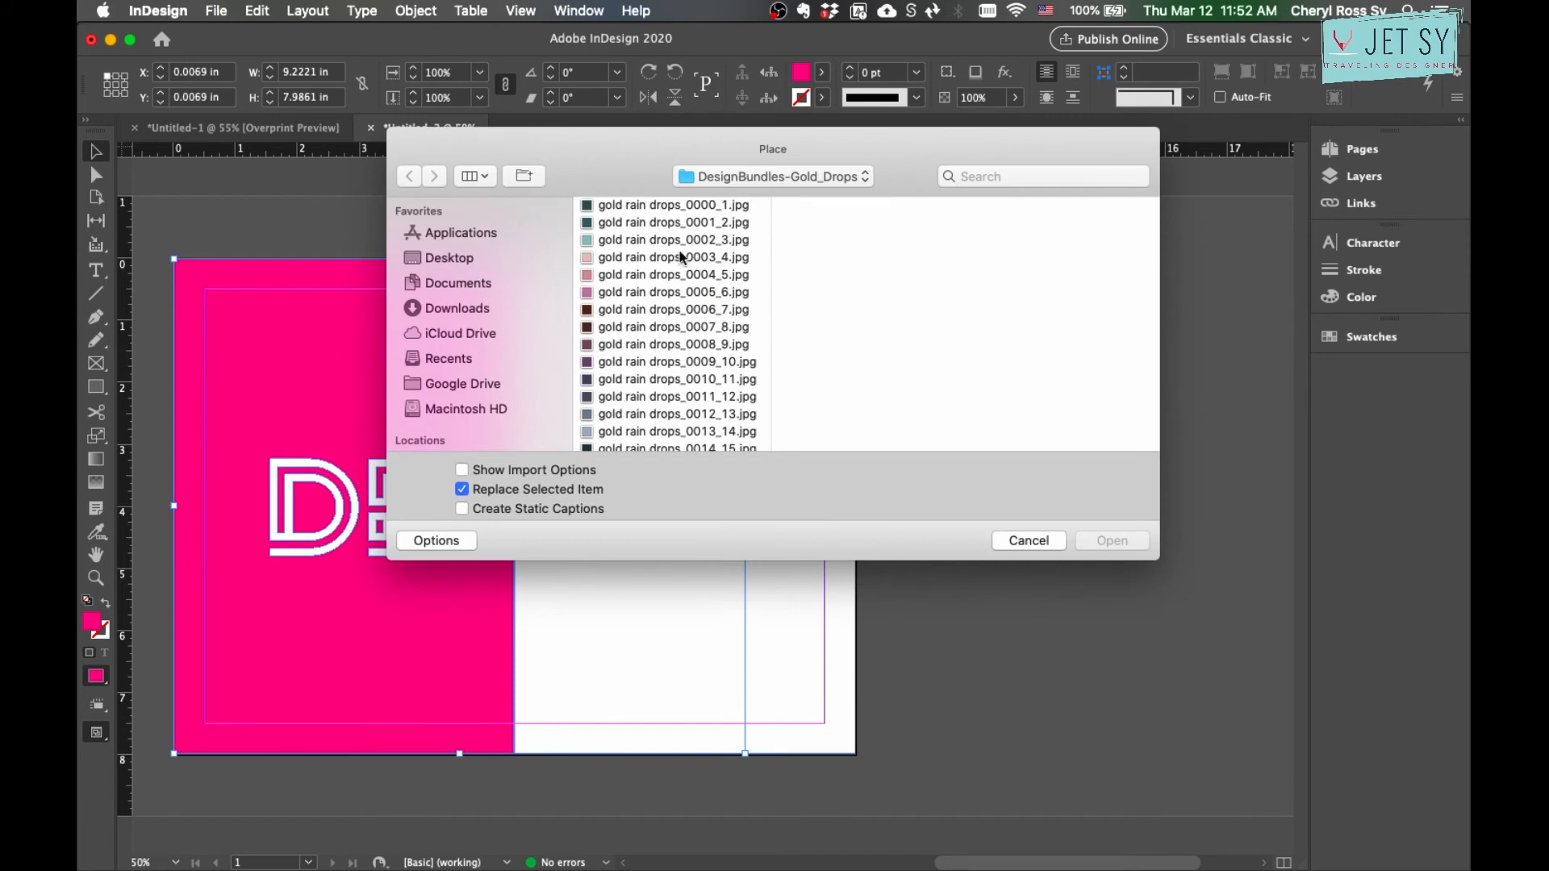
pyautogui.click(672, 239)
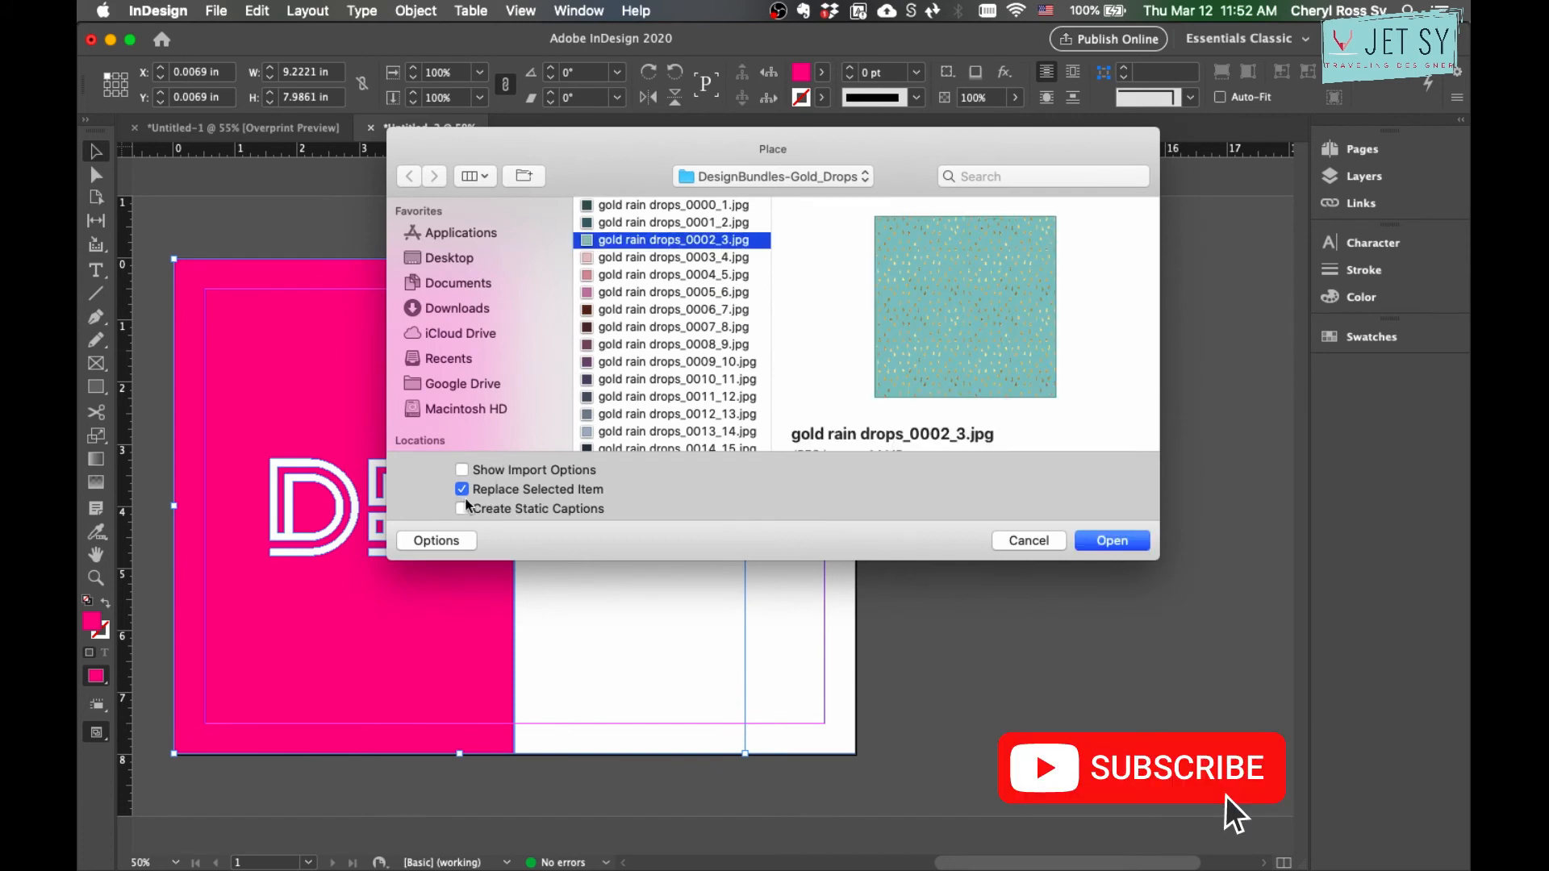
pyautogui.moveTo(660, 487)
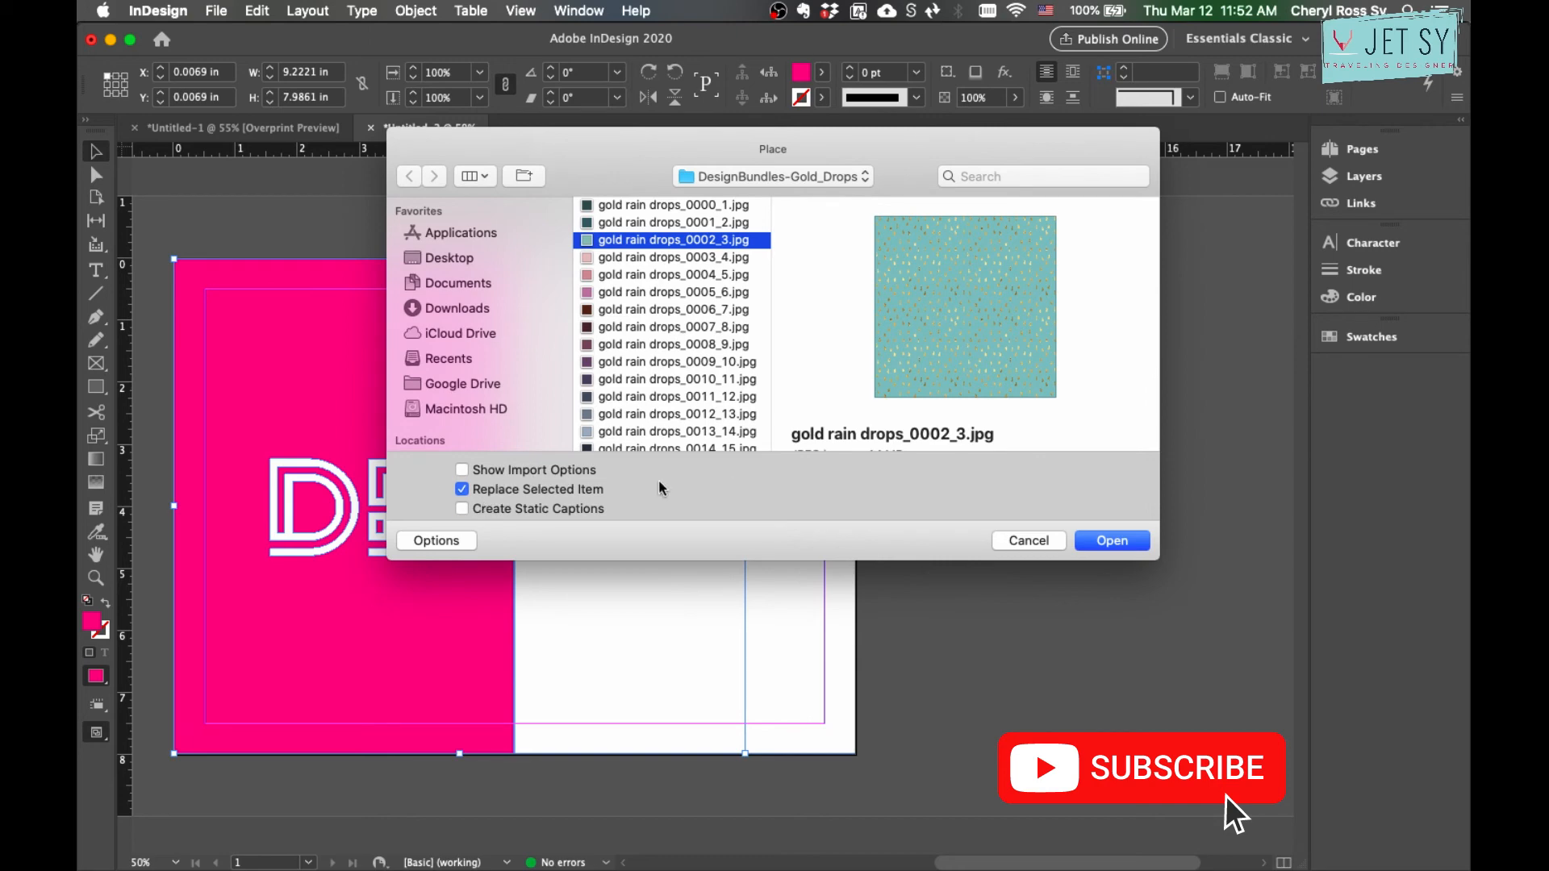
pyautogui.moveTo(644, 512)
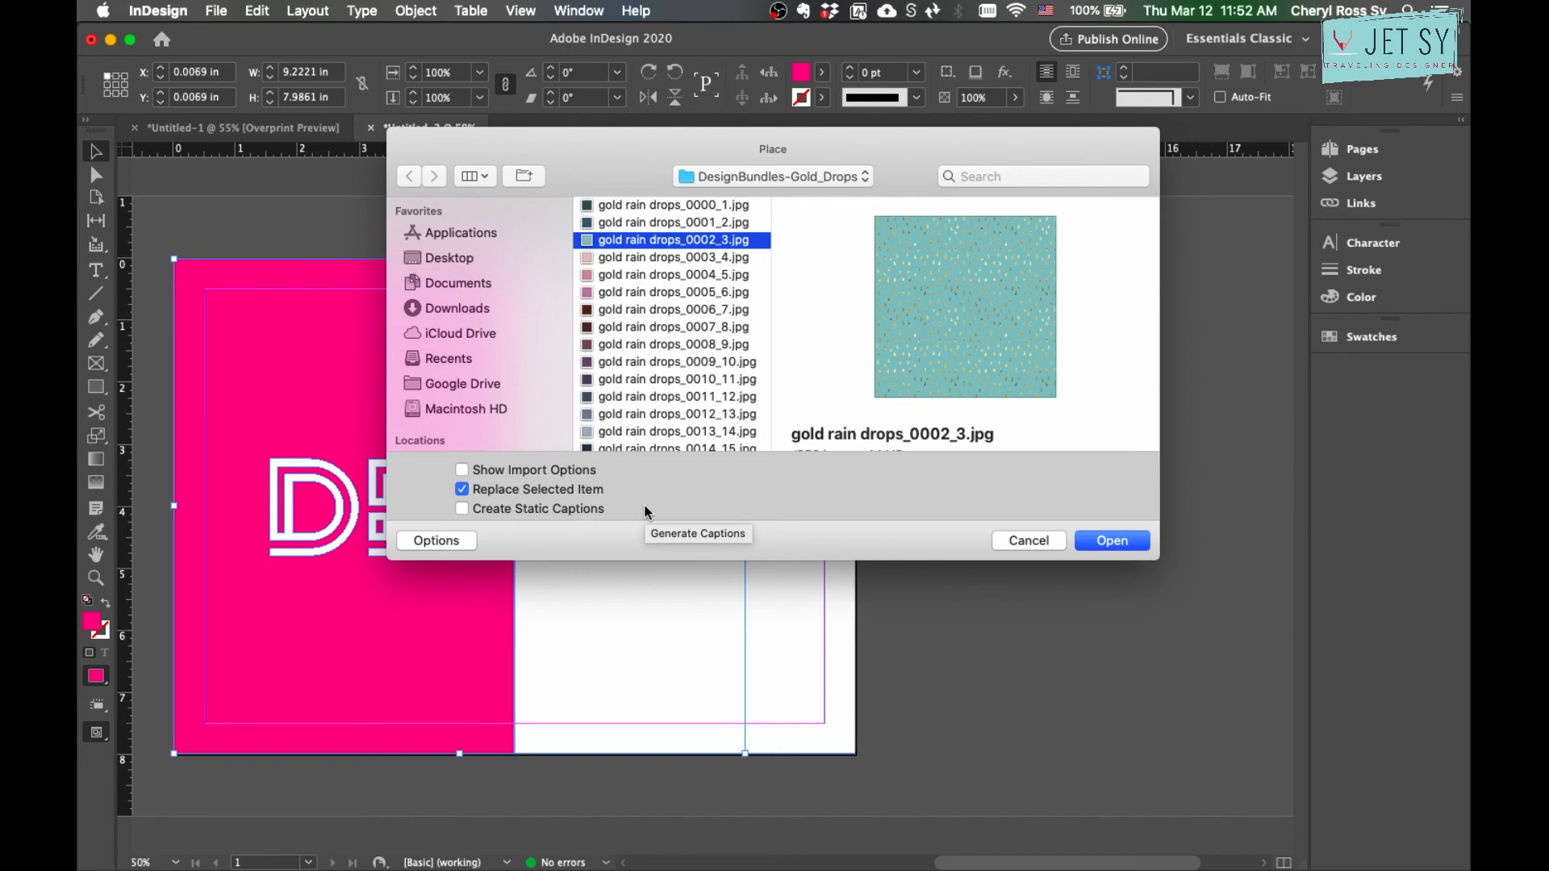
pyautogui.moveTo(1120, 531)
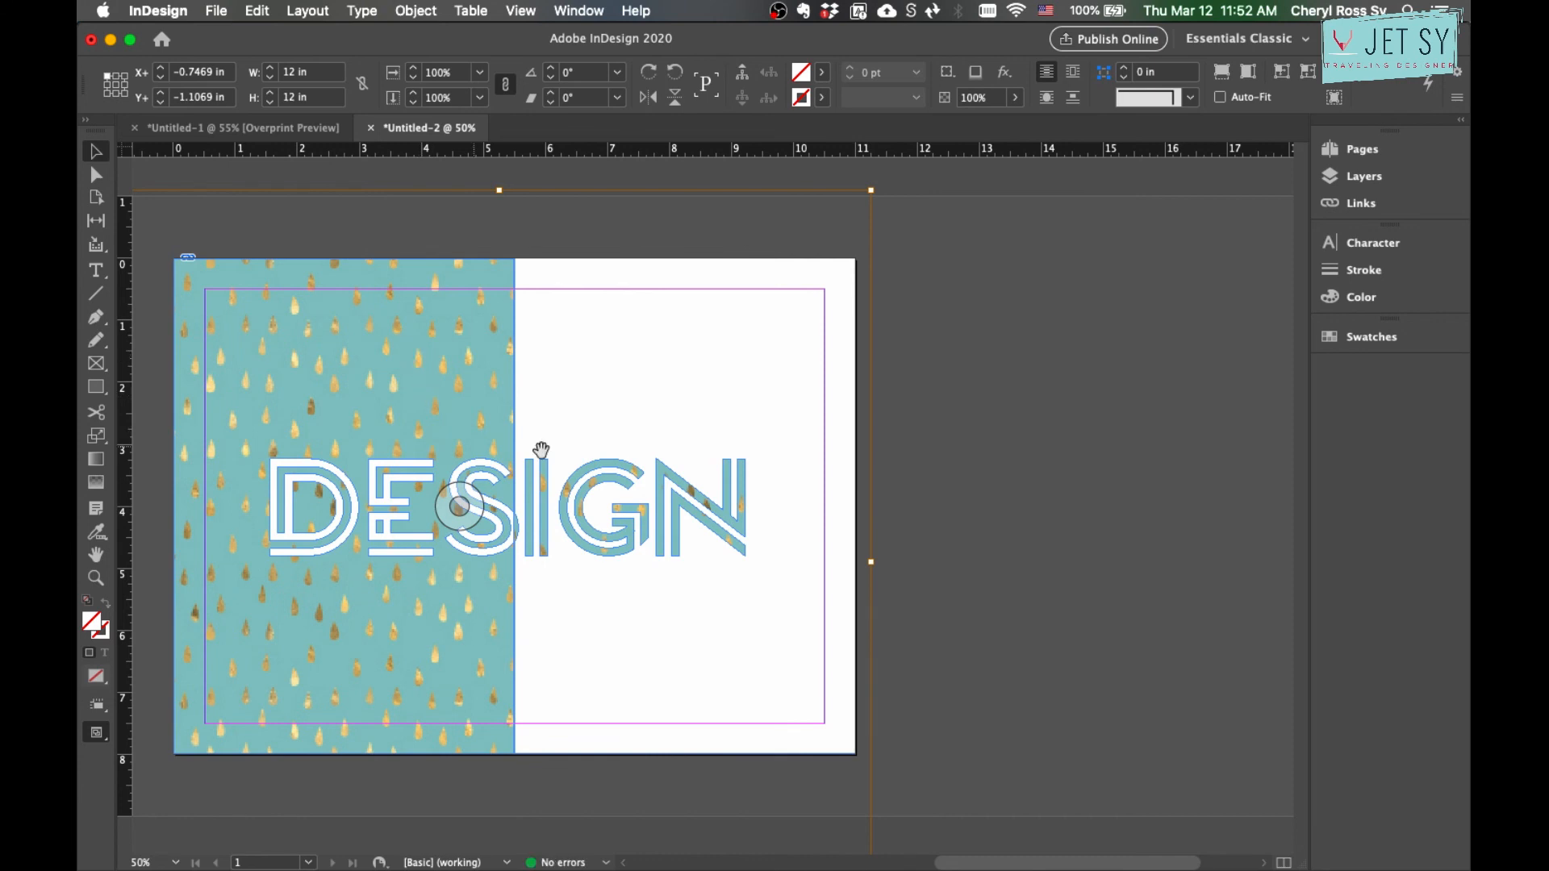
pyautogui.moveTo(641, 518)
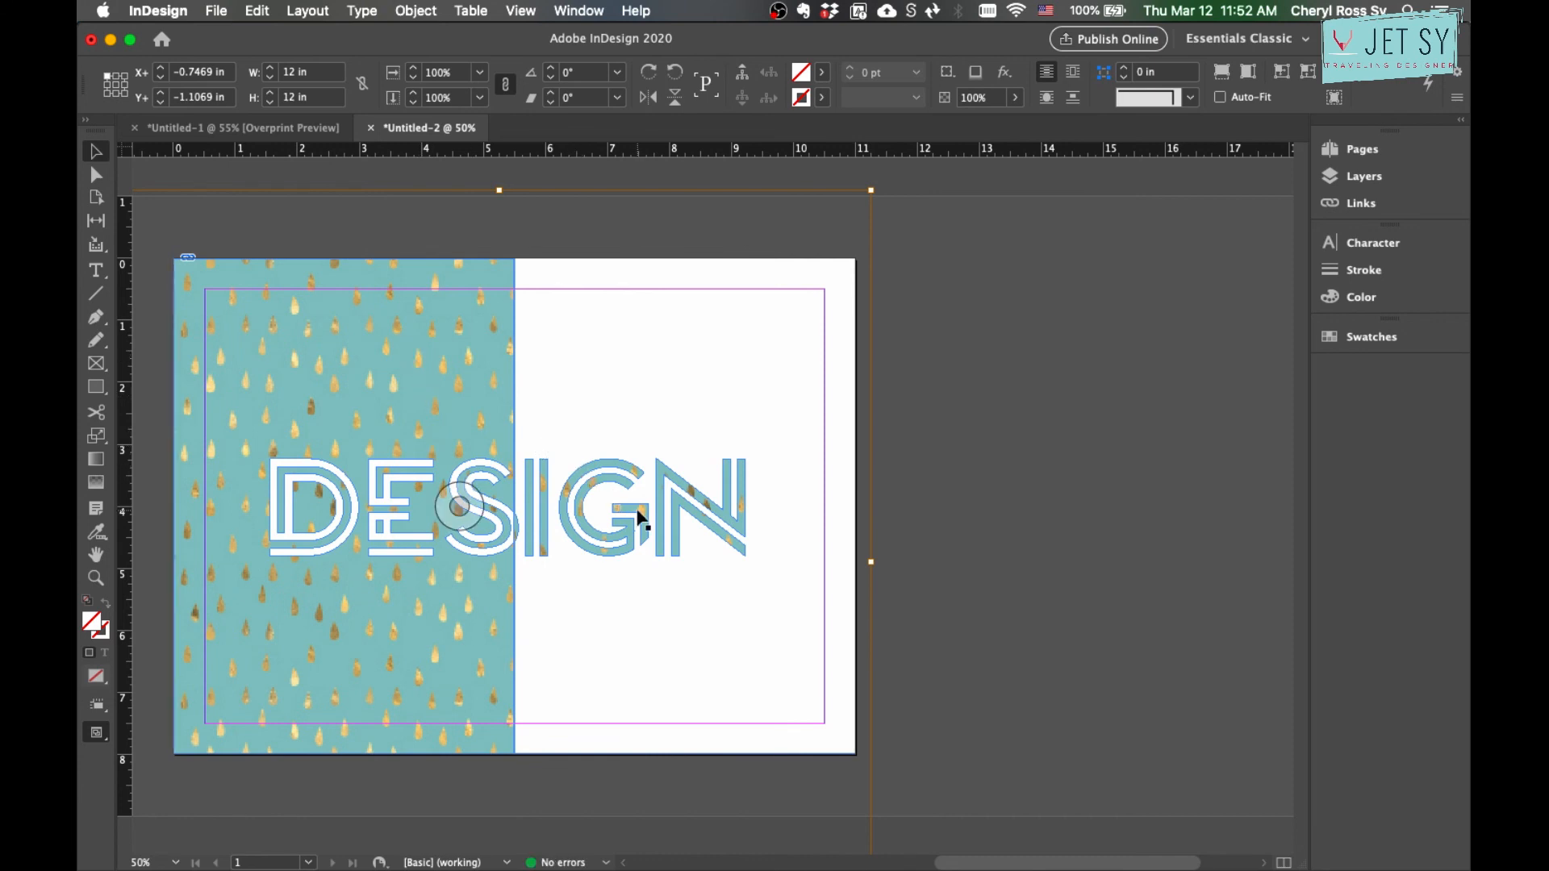
pyautogui.moveTo(646, 554)
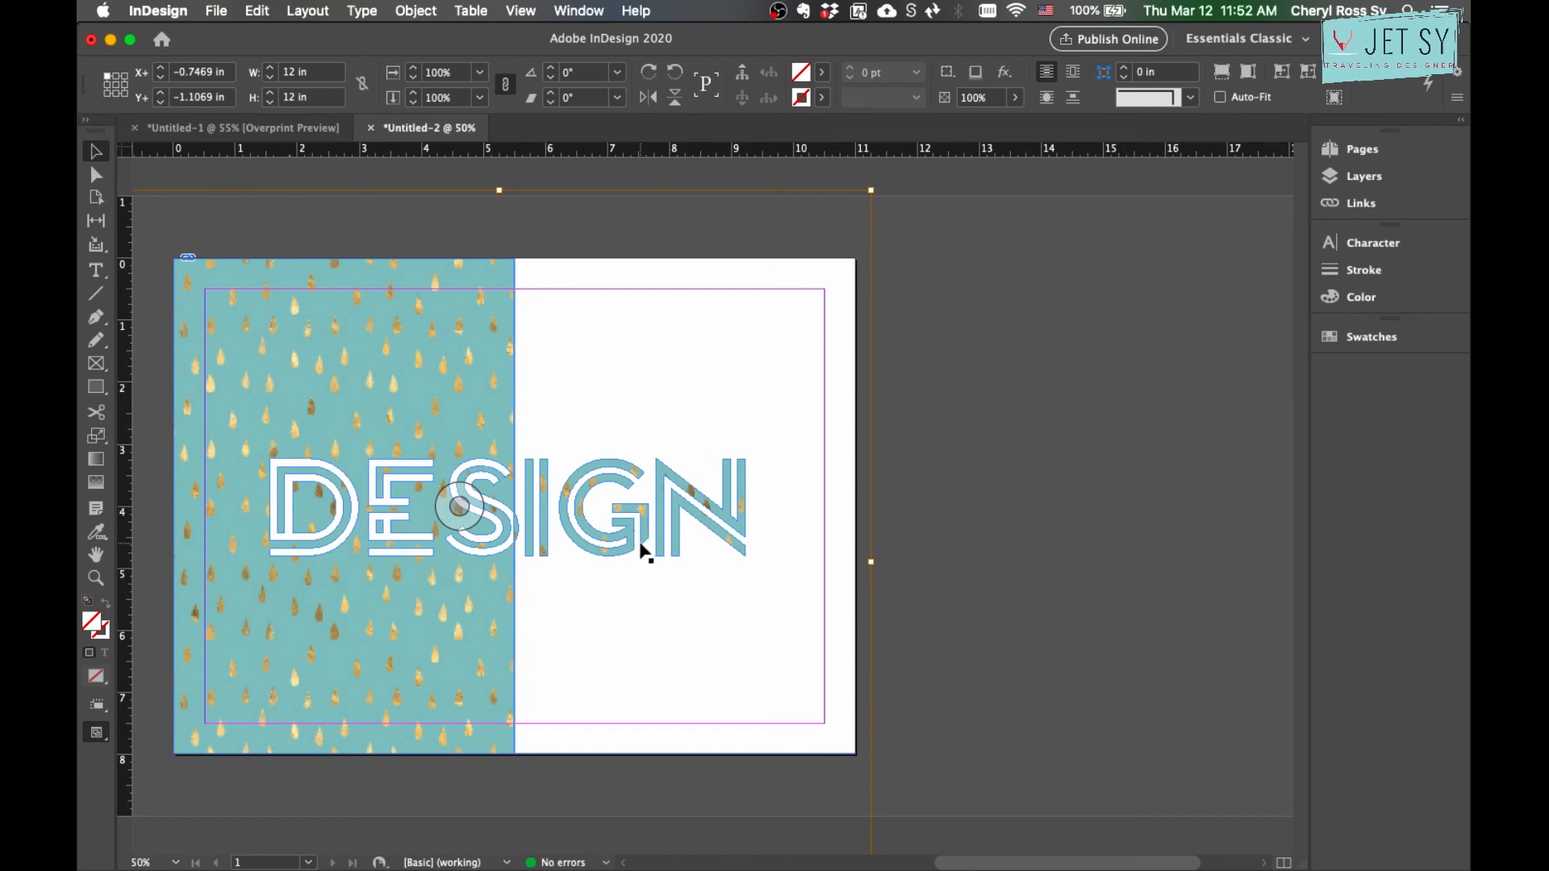